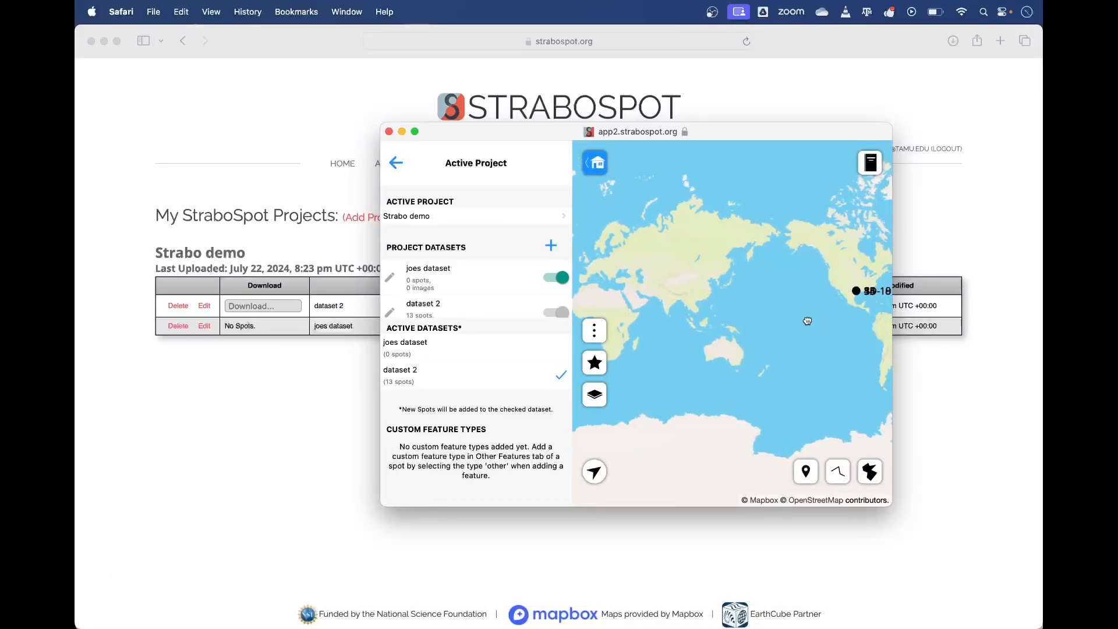
Pan and zoom the map onto the dataset 2 spots near College Station, Texas
{"action": "left_click_drag", "start_coordinate": [807, 322], "coordinate": [795, 325]}
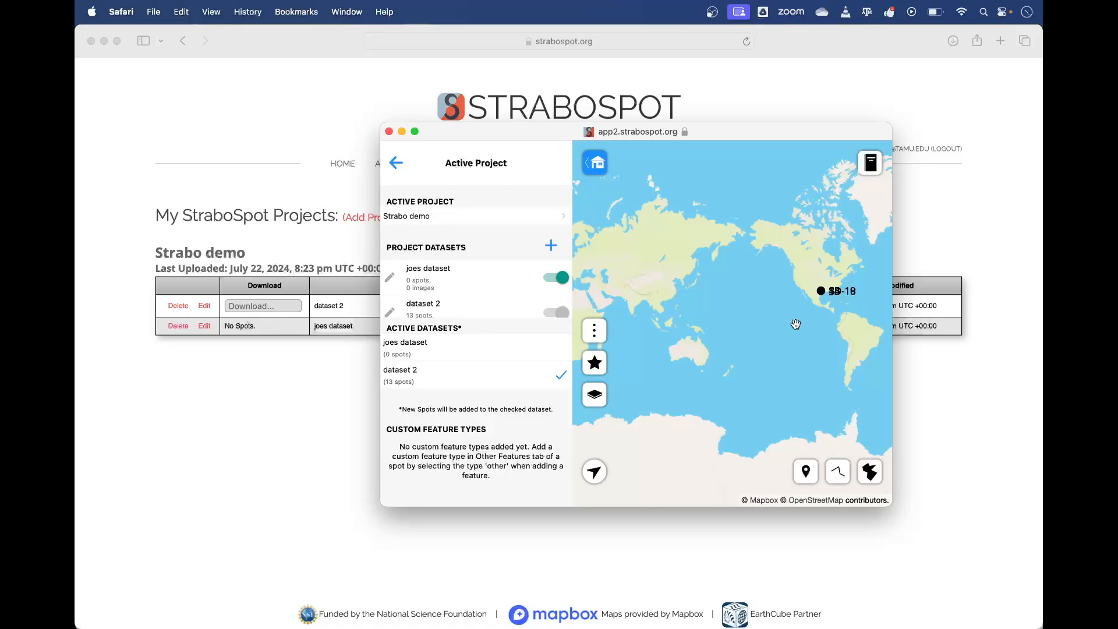
{"action": "left_click_drag", "start_coordinate": [796, 325], "coordinate": [768, 332]}
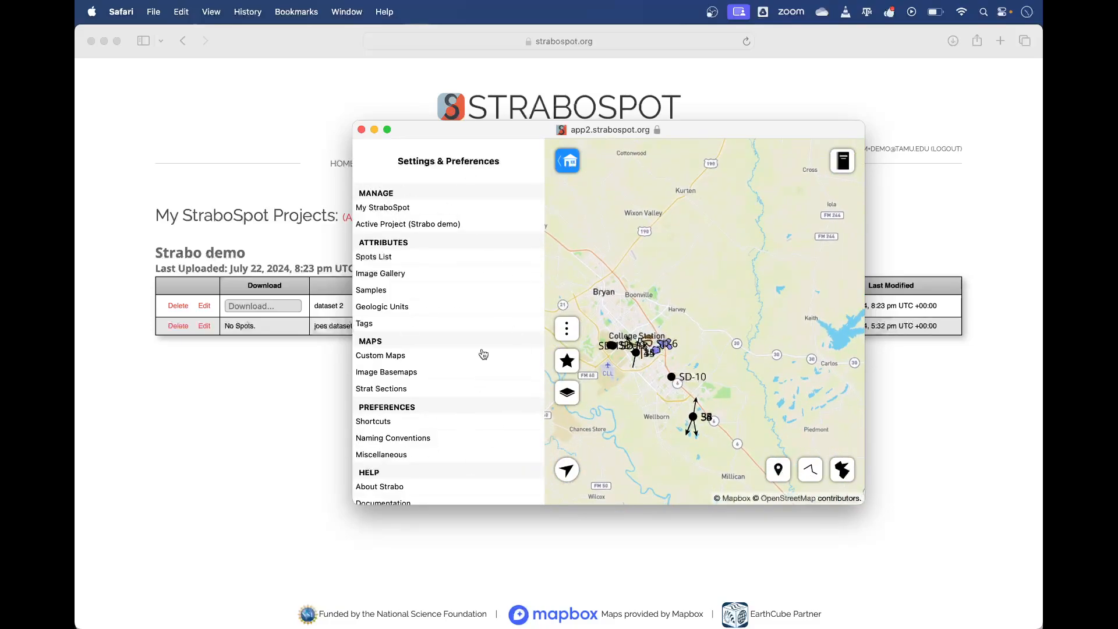
Show the Samples list: Sample2 (SD-10), Sample3 (SD-5), Sample4 (SD-3)
{"action": "left_click", "coordinate": [370, 290]}
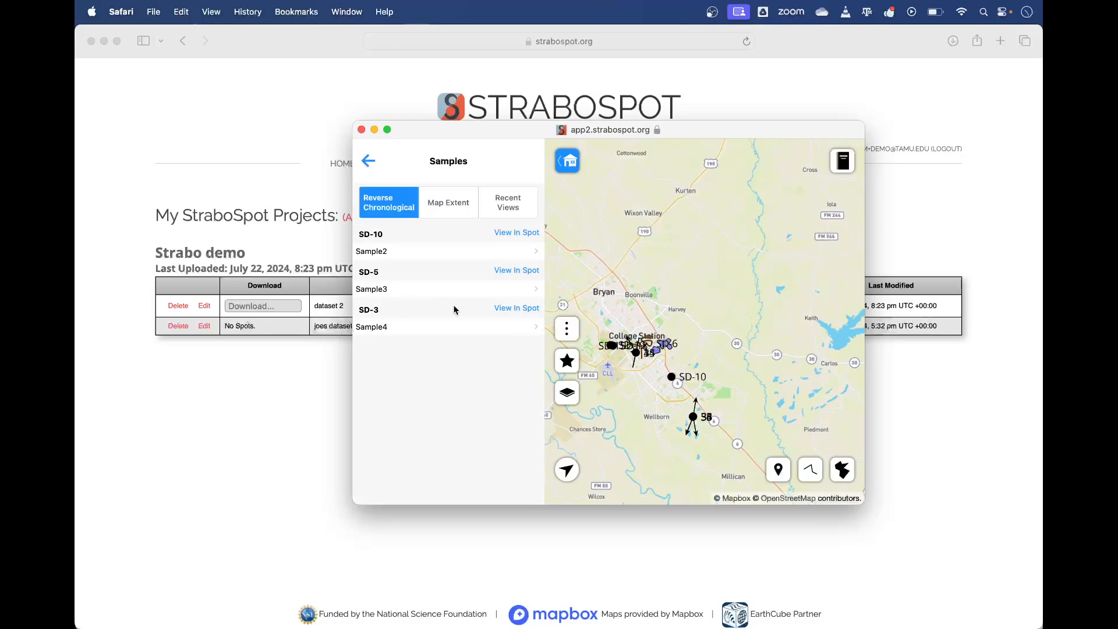
{"action": "mouse_move", "coordinate": [437, 325]}
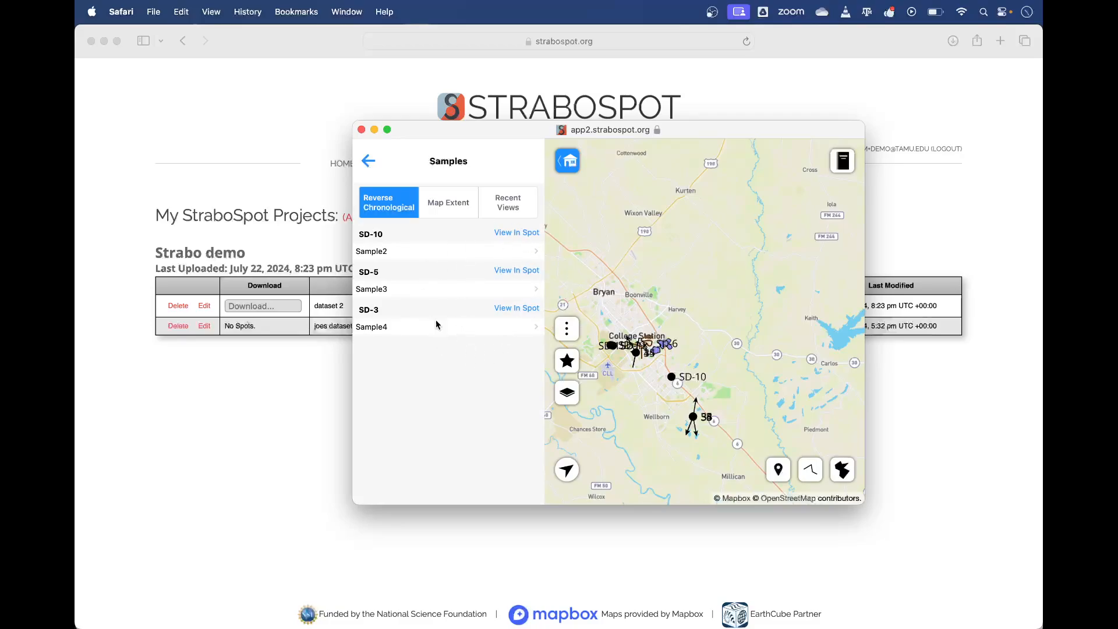
{"action": "mouse_move", "coordinate": [404, 259]}
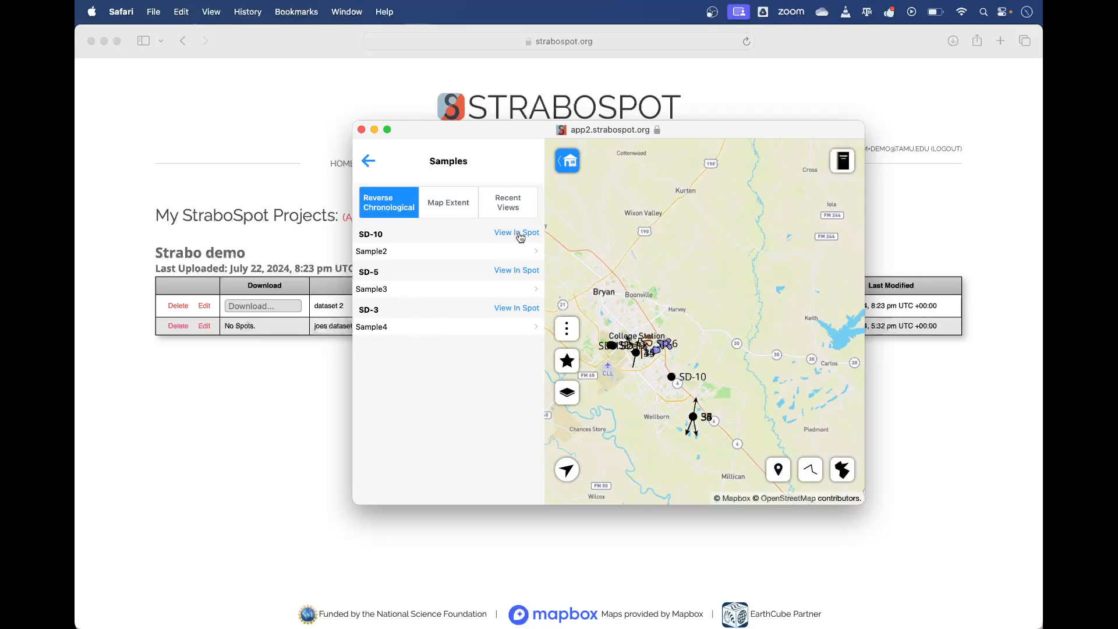
View Sample2's record in spot SD-10: oriented, weathering 3, notes Dunite, plus the spot pages list
{"action": "left_click", "coordinate": [516, 232]}
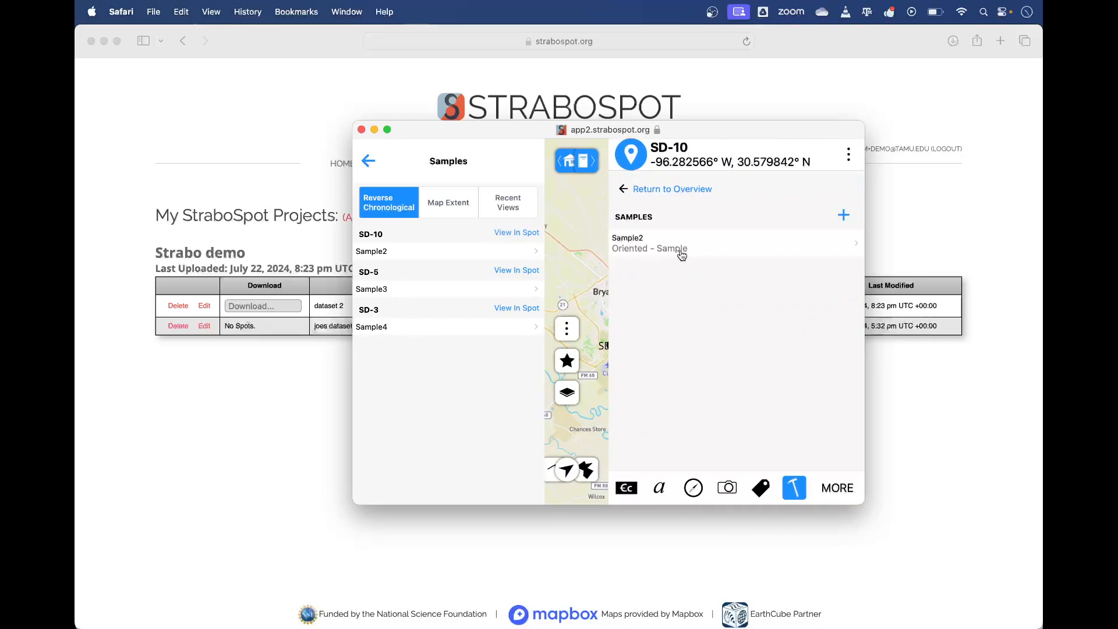
{"action": "left_click", "coordinate": [648, 242]}
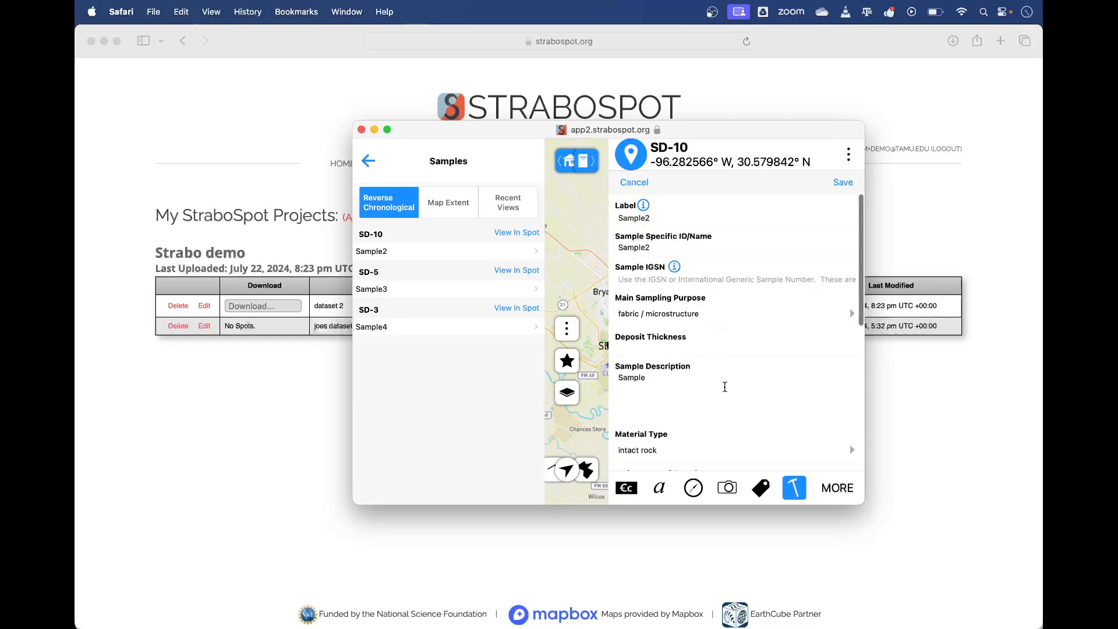
{"action": "scroll", "scroll_direction": "down", "scroll_amount": 3}
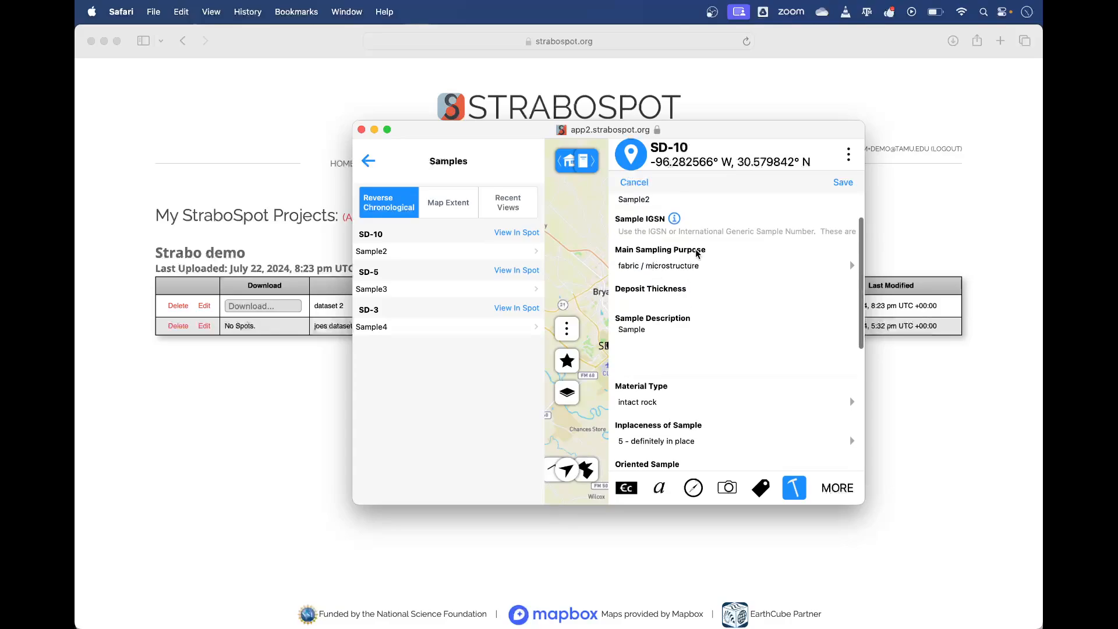
{"action": "scroll", "scroll_direction": "down", "scroll_amount": 3}
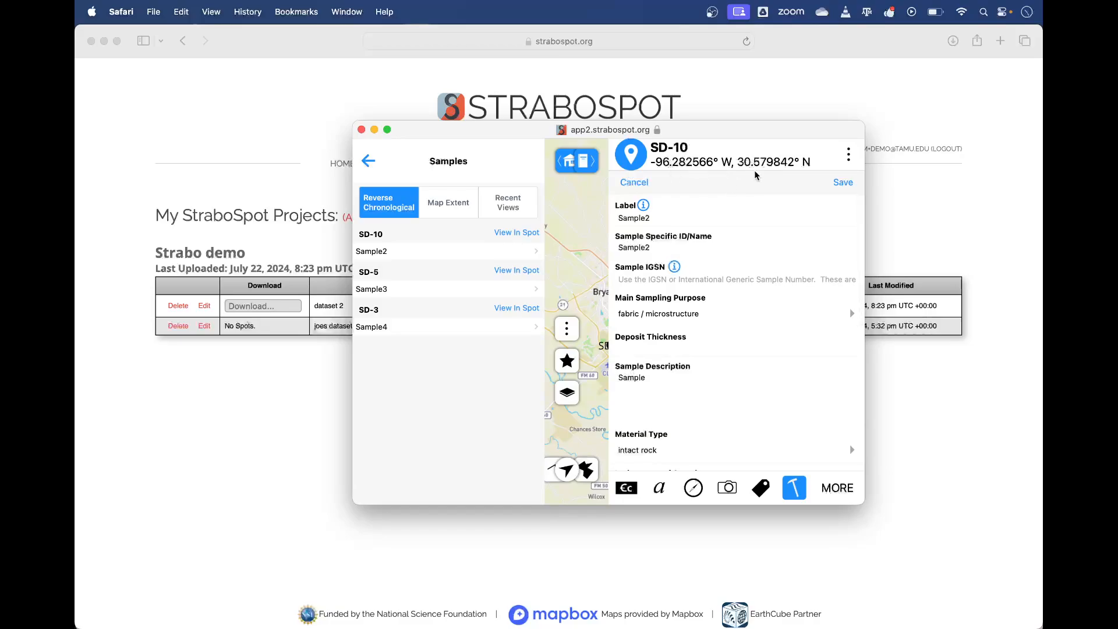
{"action": "mouse_move", "coordinate": [781, 420]}
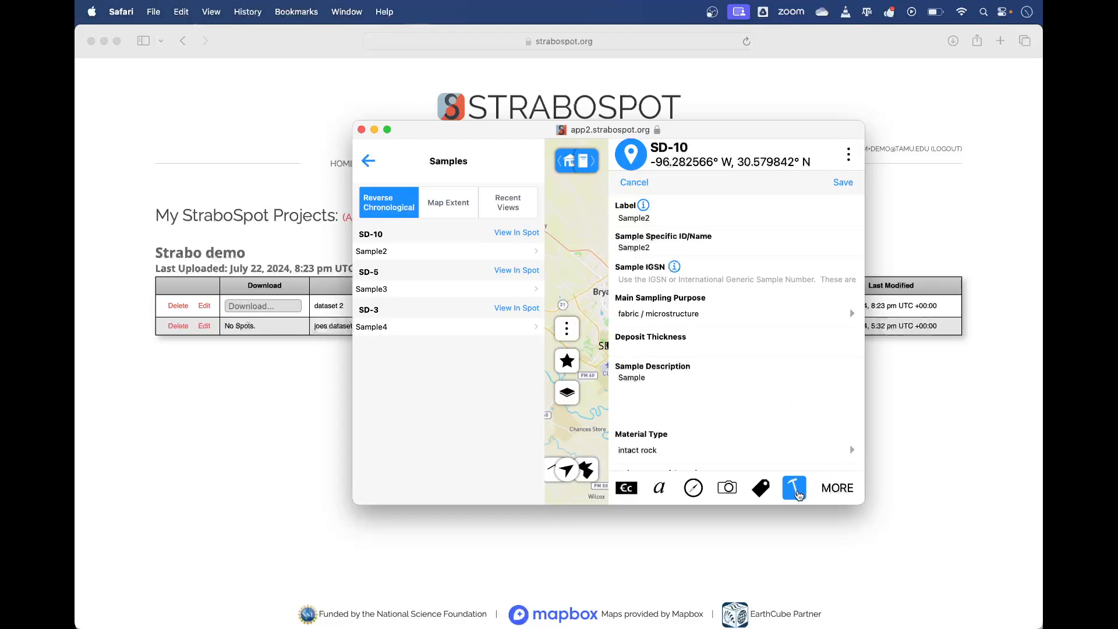
{"action": "left_click", "coordinate": [836, 488]}
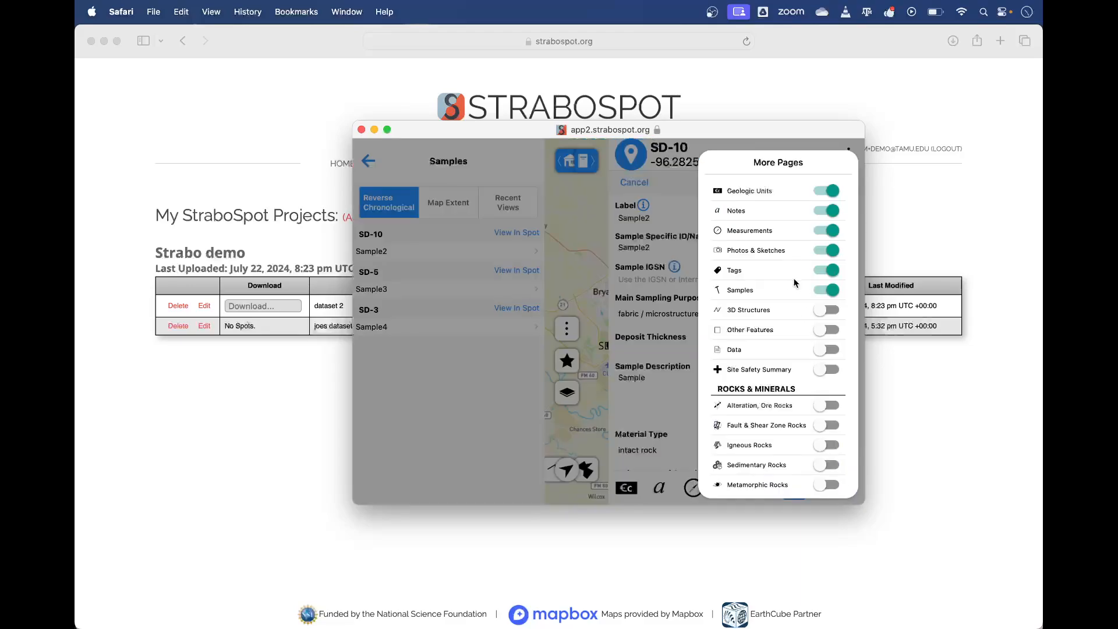
{"action": "left_click", "coordinate": [825, 290]}
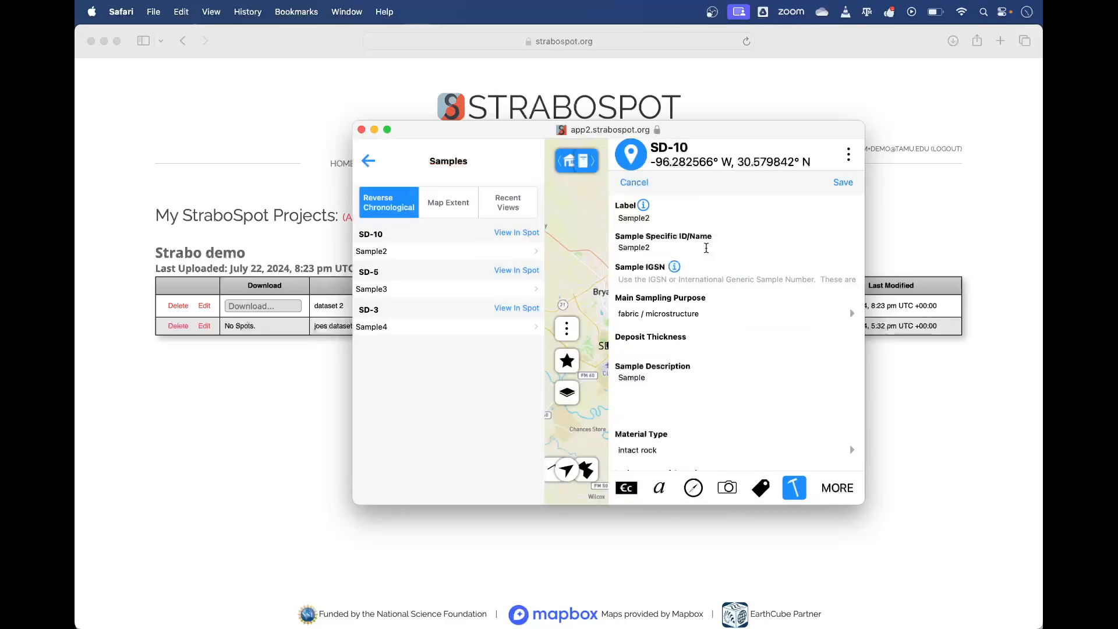
{"action": "scroll", "scroll_direction": "down", "scroll_amount": 3}
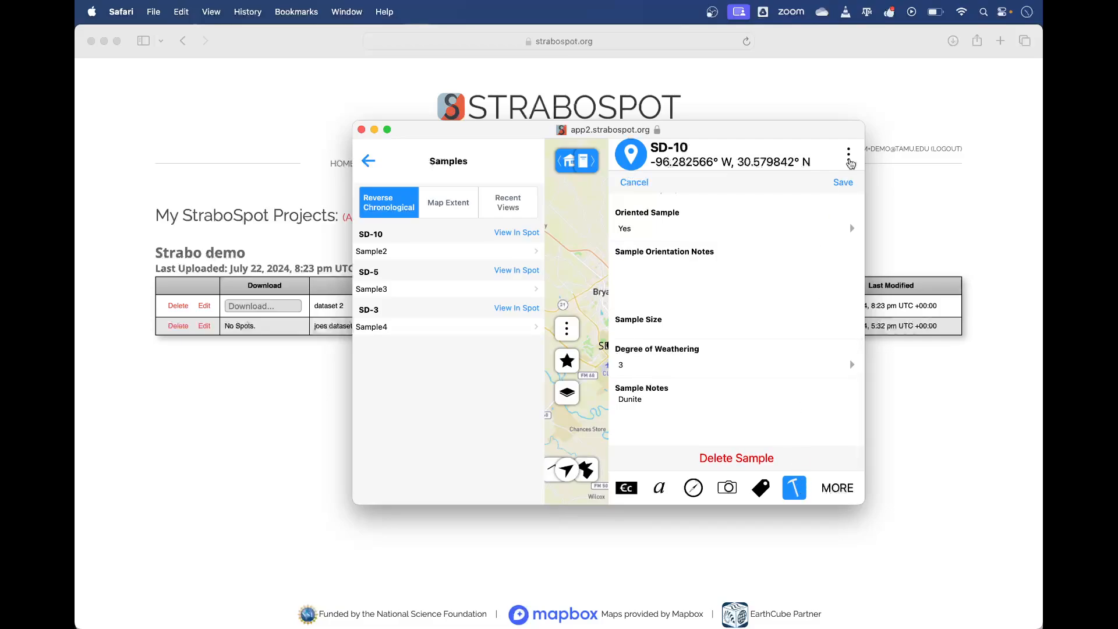
Begin a New Project From Field Data and select Strabo demo from the server list
{"action": "left_click", "coordinate": [842, 182]}
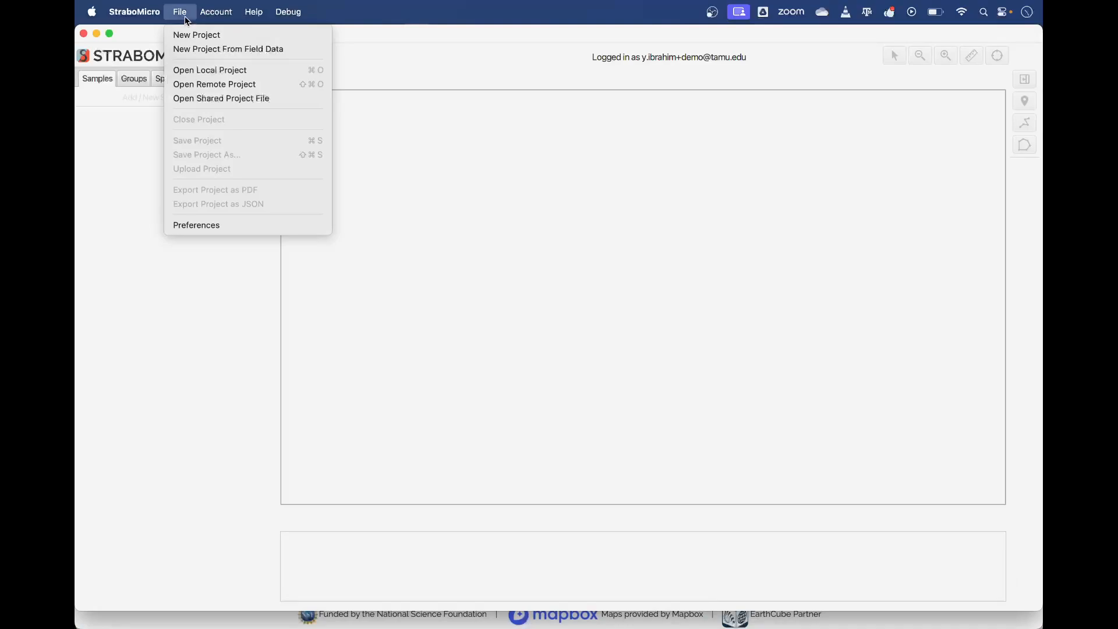
{"action": "mouse_move", "coordinate": [227, 49]}
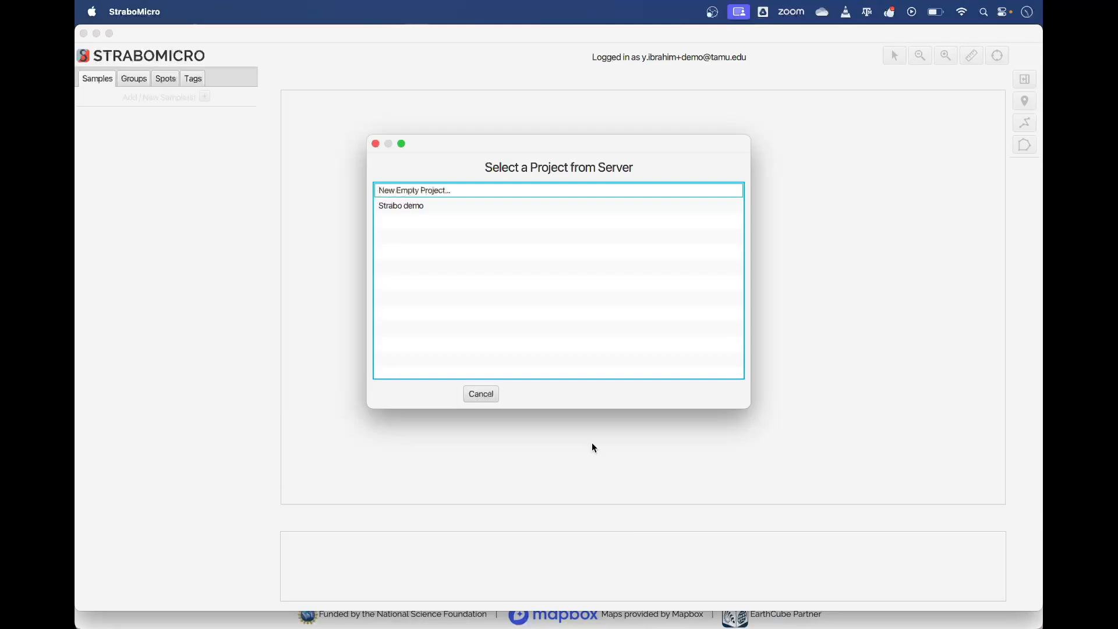
{"action": "left_click", "coordinate": [401, 205]}
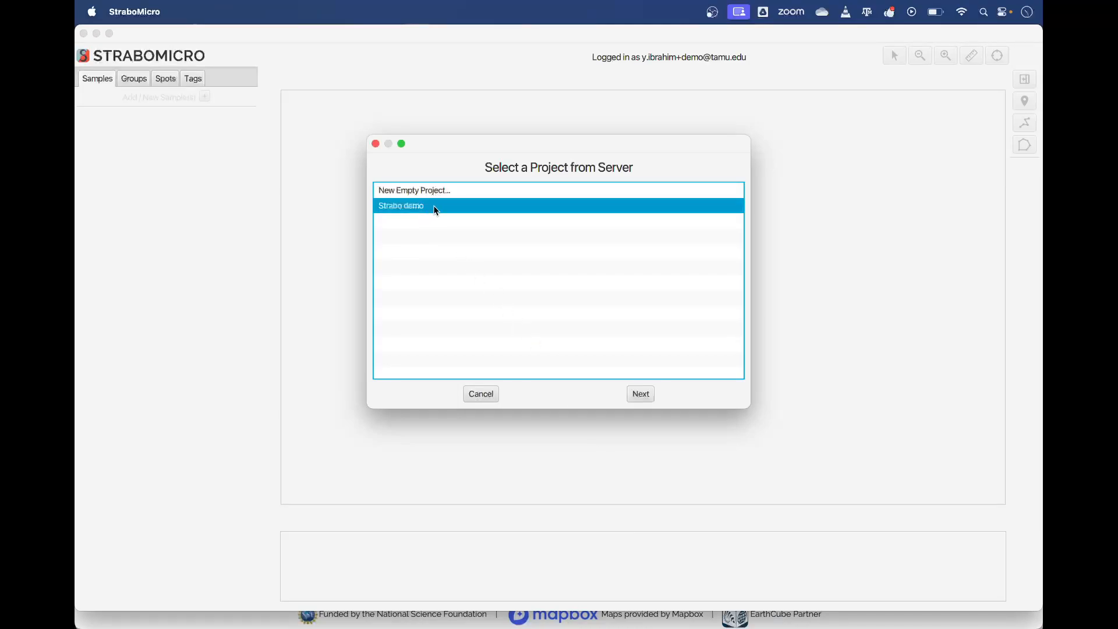
{"action": "mouse_move", "coordinate": [627, 383]}
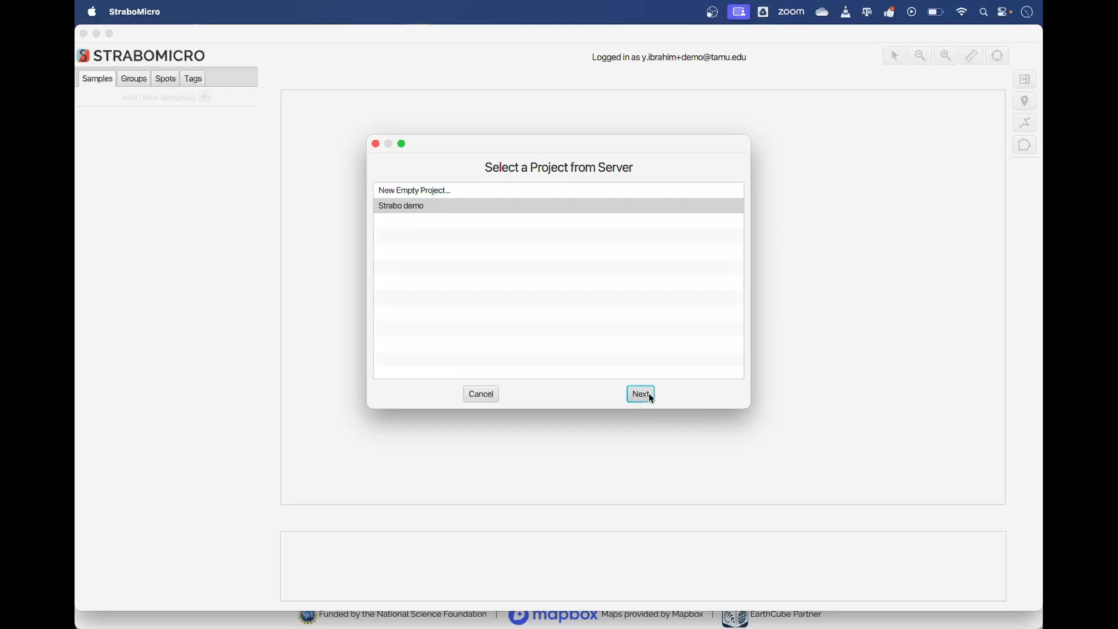
Advance the import wizard, choosing dataset 2 and then Sample2
{"action": "left_click", "coordinate": [639, 394]}
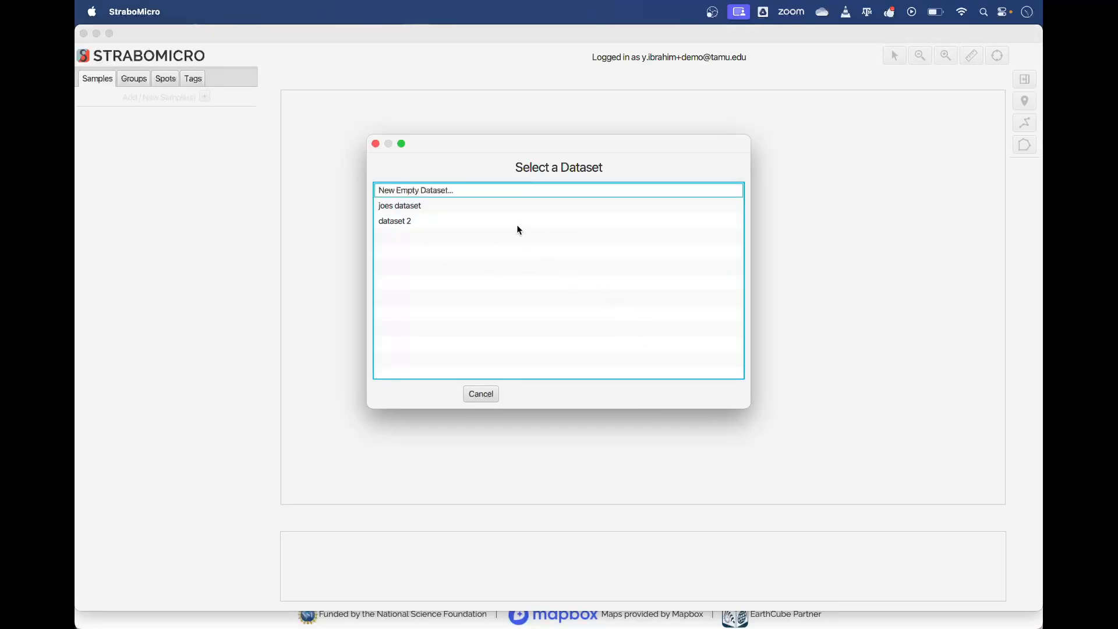
{"action": "left_click", "coordinate": [395, 221]}
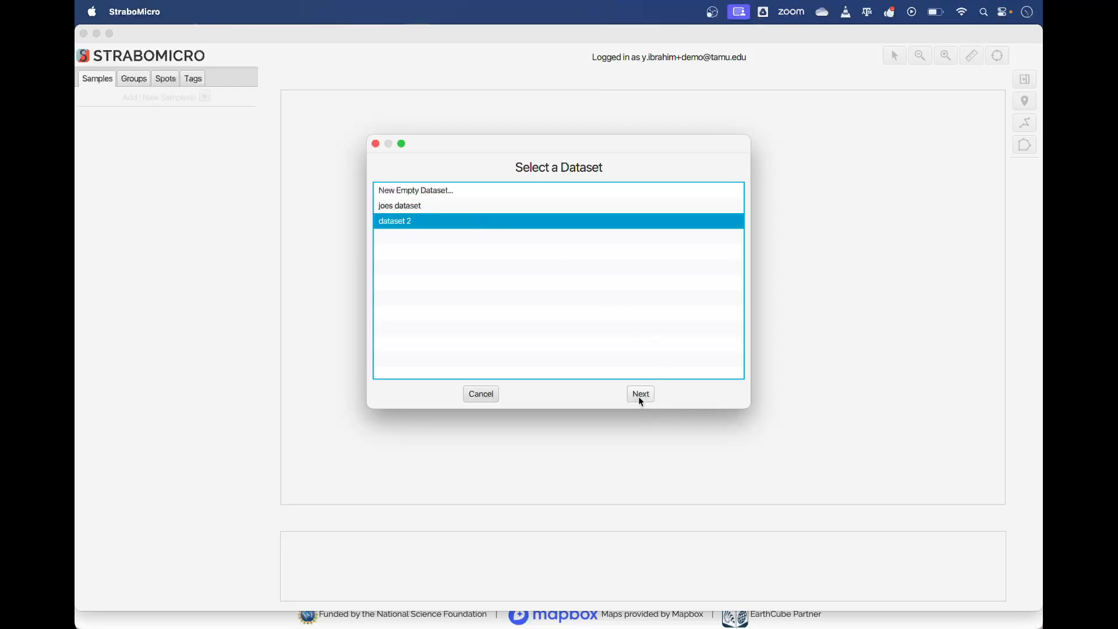
{"action": "left_click", "coordinate": [639, 393]}
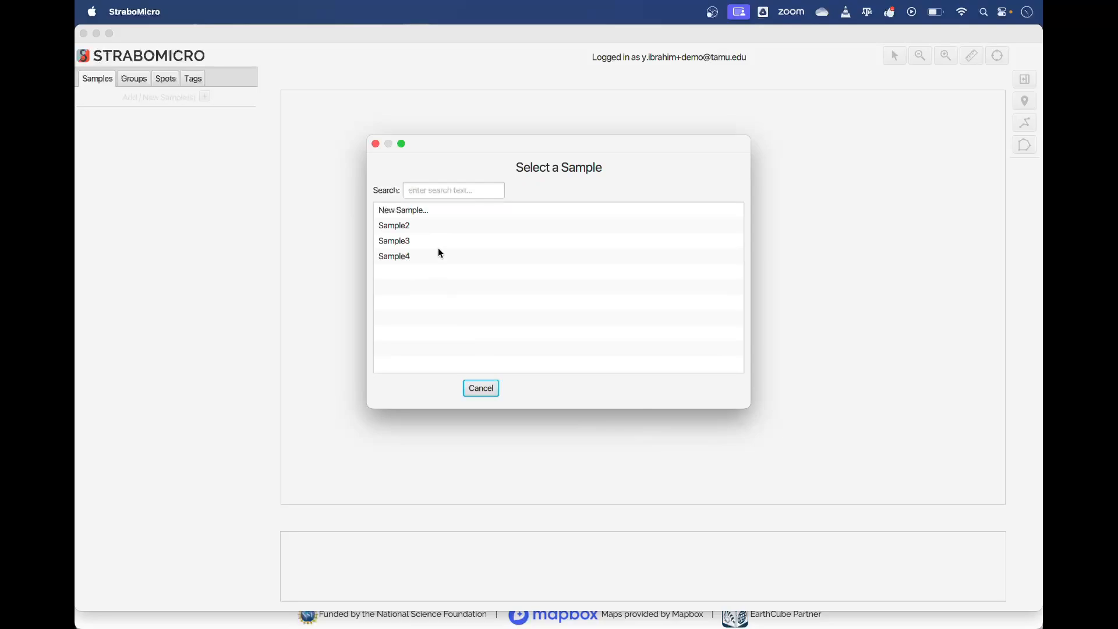
{"action": "left_click", "coordinate": [394, 225]}
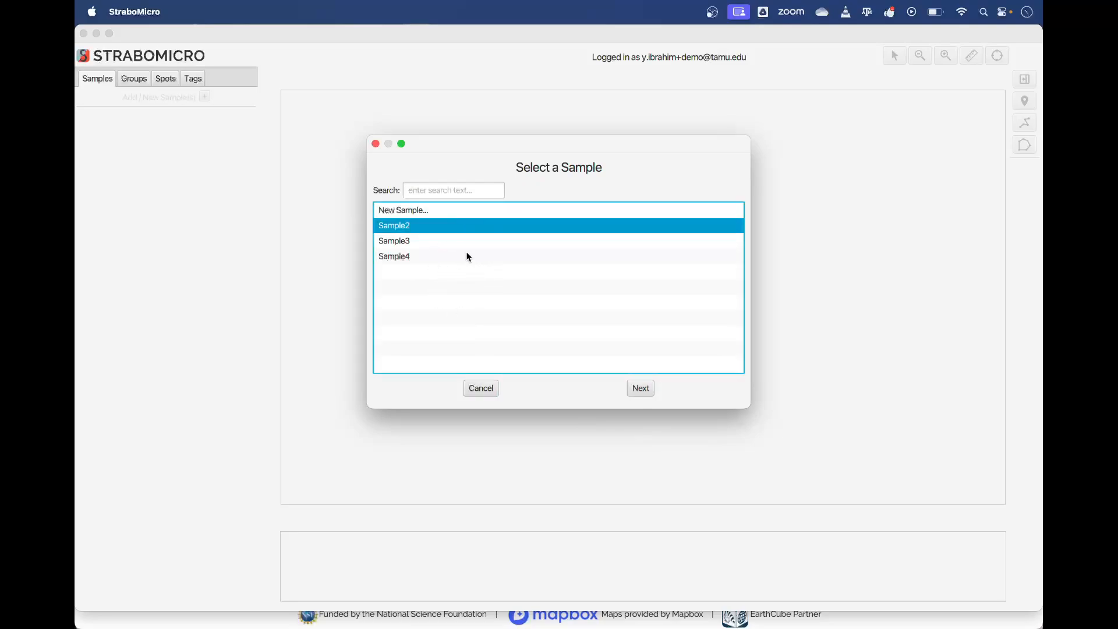
Load the reference micrograph file as Optical Microscopy, Cross Polarized Light and continue to instrument details
{"action": "left_click", "coordinate": [640, 388]}
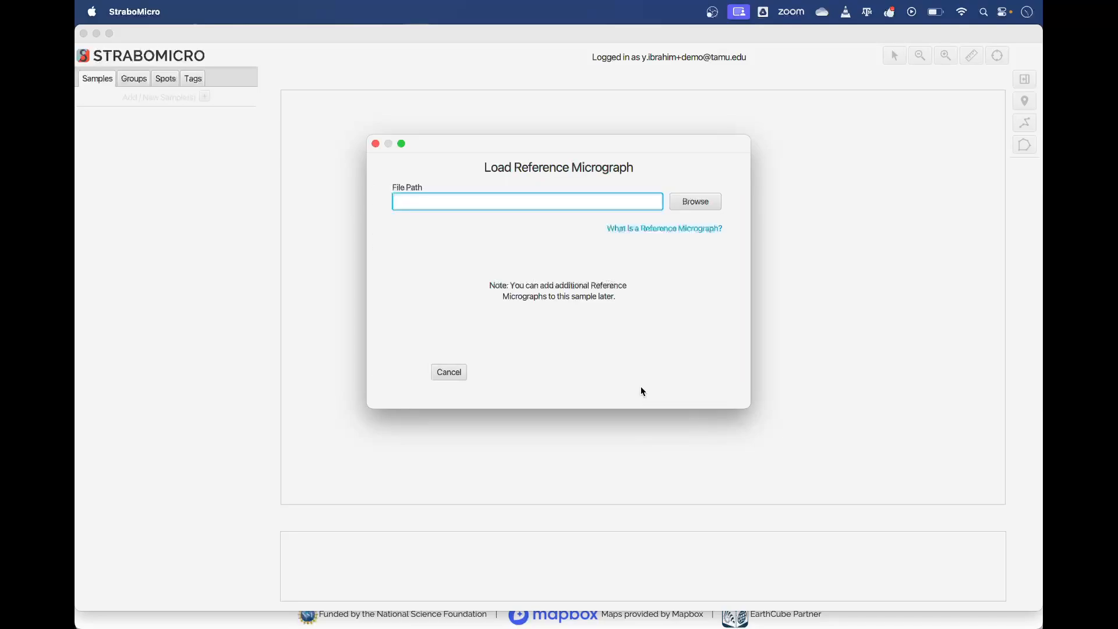
{"action": "left_click", "coordinate": [693, 202]}
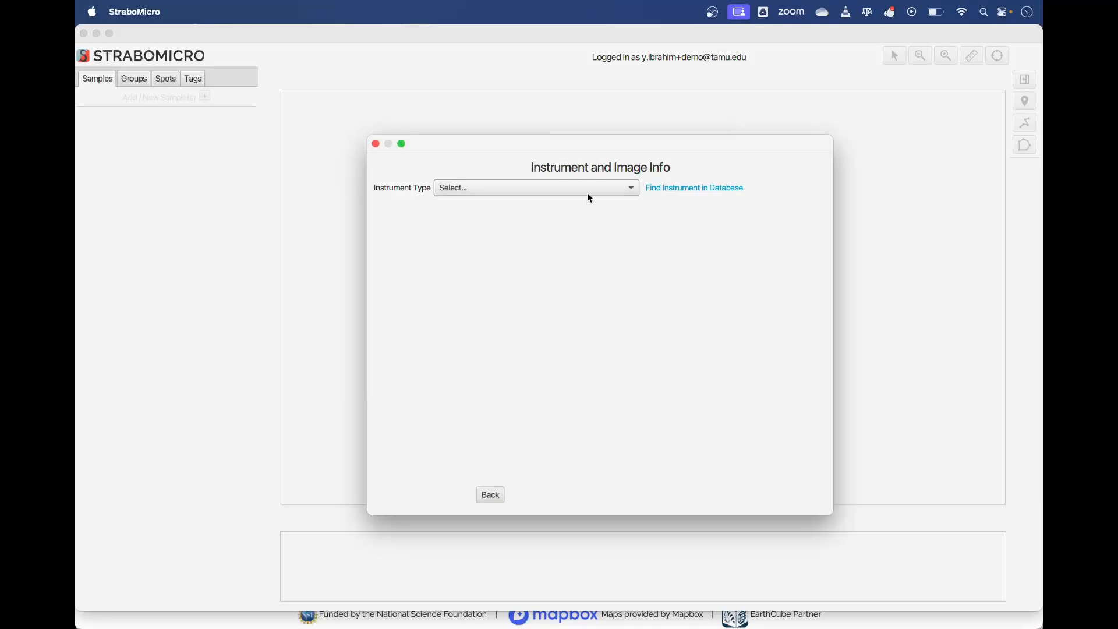
{"action": "left_click", "coordinate": [534, 187]}
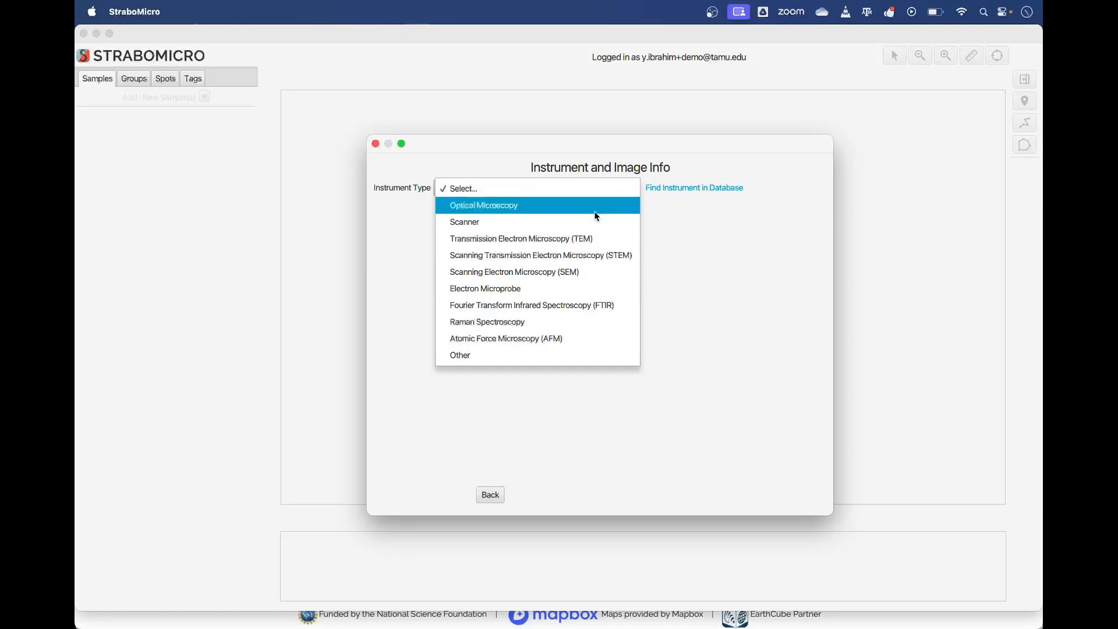
{"action": "left_click", "coordinate": [483, 205]}
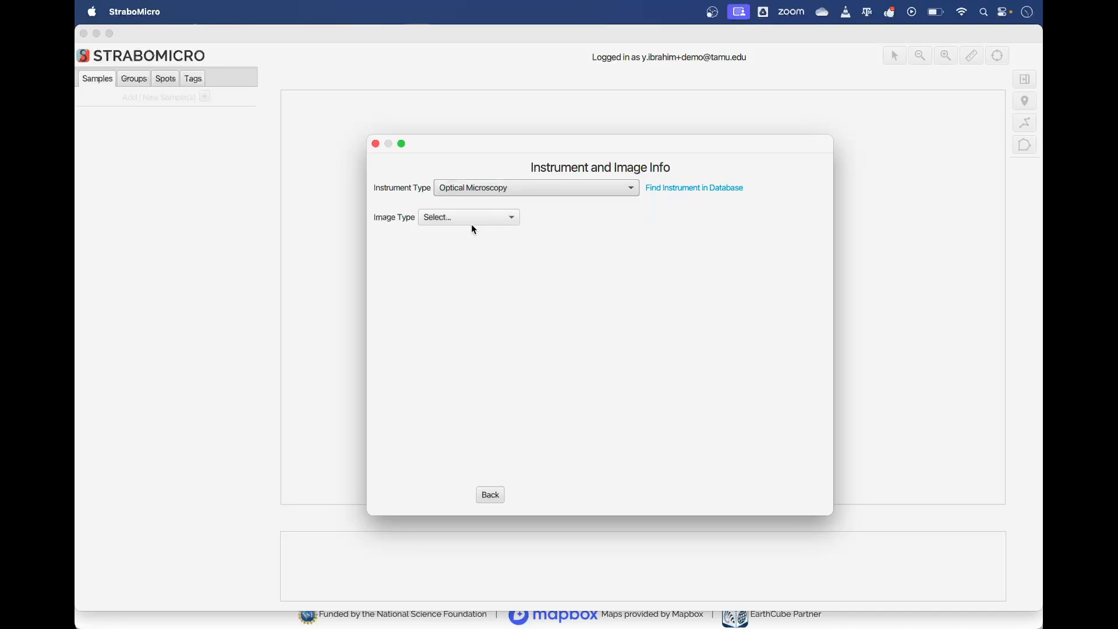
{"action": "left_click", "coordinate": [468, 216]}
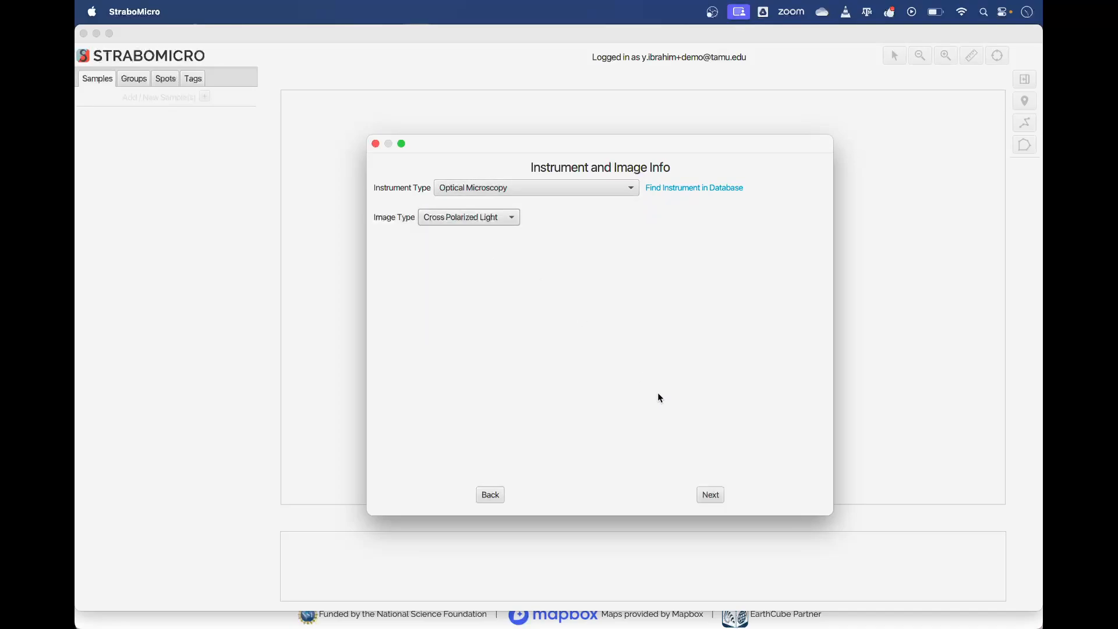
{"action": "left_click", "coordinate": [709, 494]}
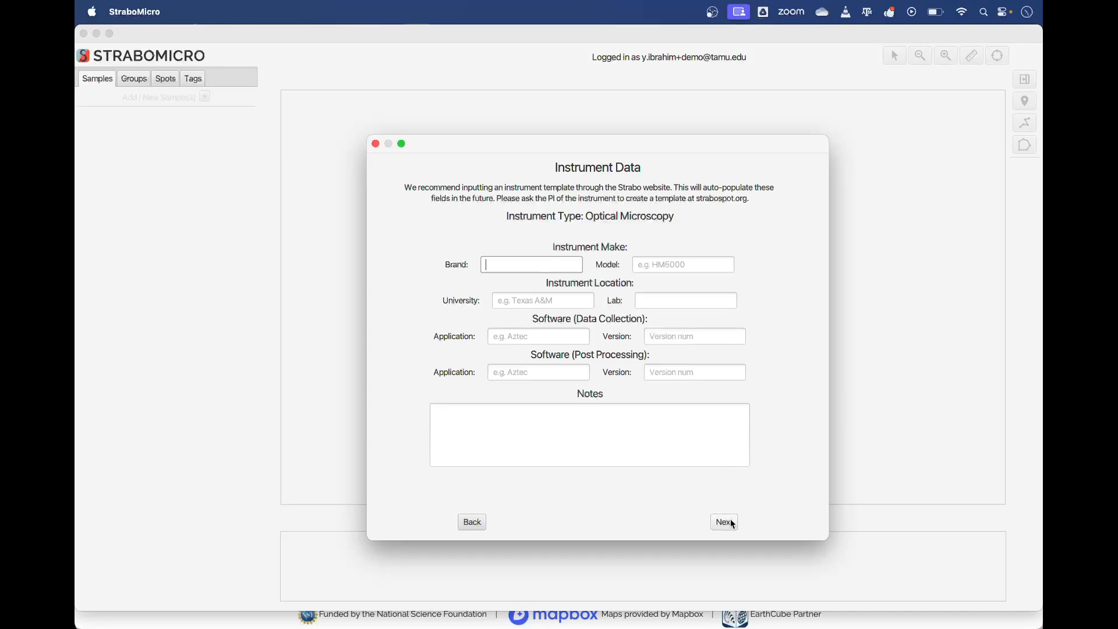
Name the micrograph Sample2-2x-xpl, enter Notes in its metadata and continue
{"action": "left_click", "coordinate": [723, 521]}
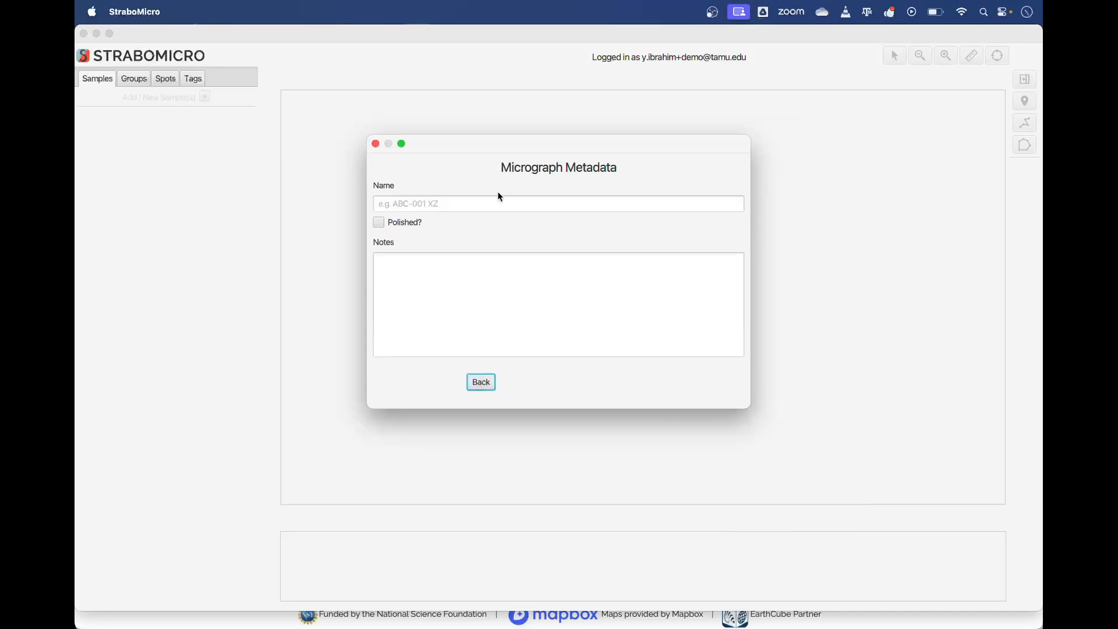
{"action": "type", "text": "Sample2-2x-xpl"}
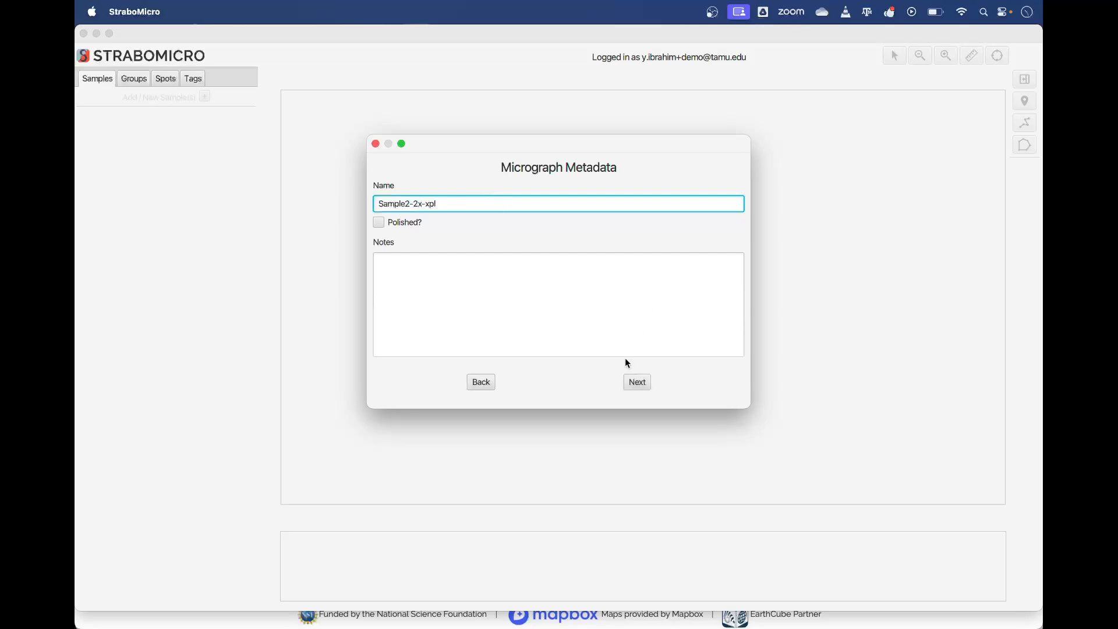
{"action": "type", "text": "Notes"}
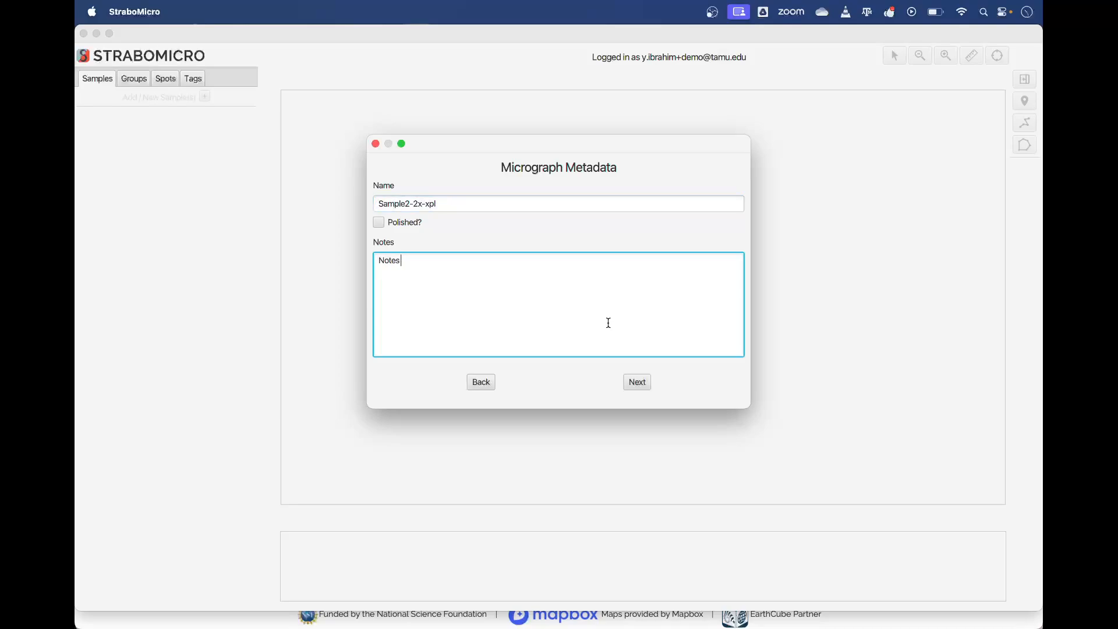
{"action": "left_click", "coordinate": [636, 381]}
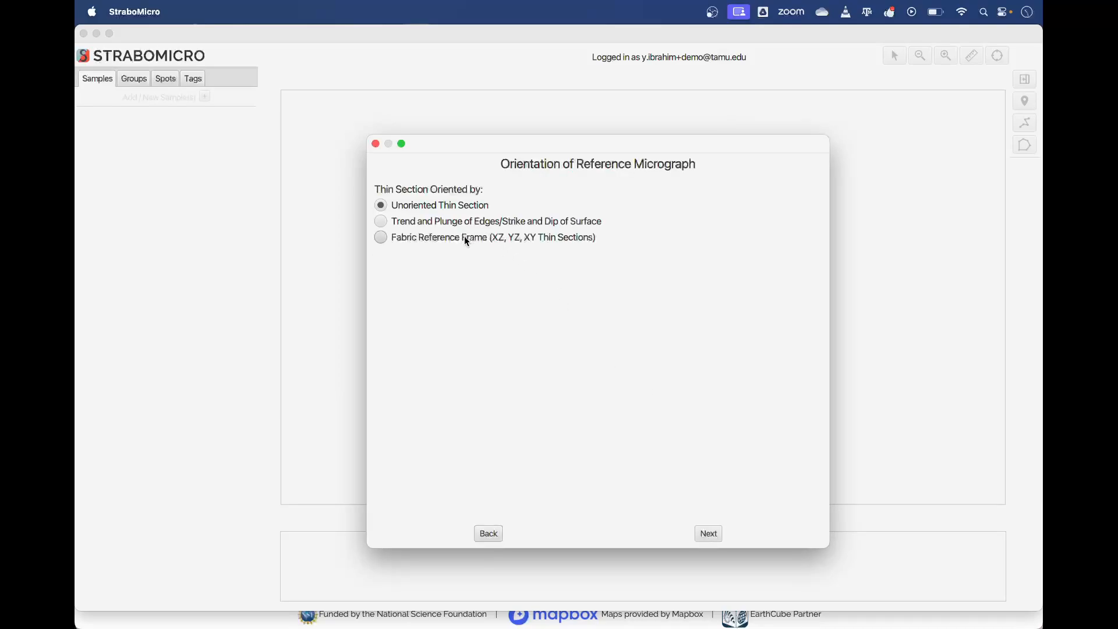
Orient by Fabric Reference Frame (XZ) with foliation 100/20 and lineation 010/30
{"action": "left_click", "coordinate": [380, 221]}
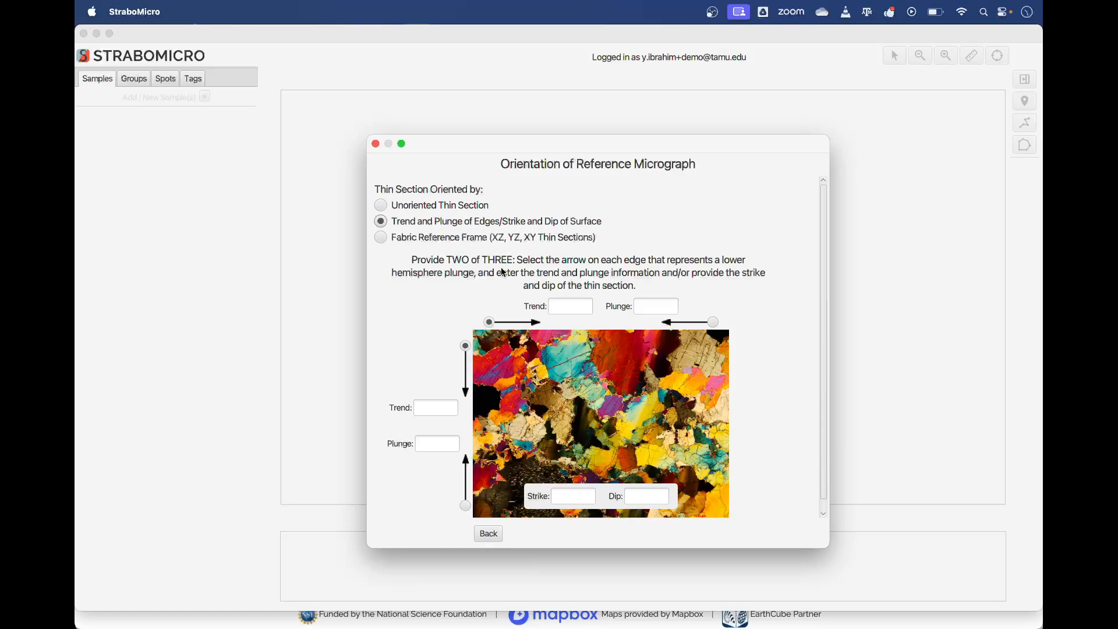
{"action": "left_click", "coordinate": [381, 237]}
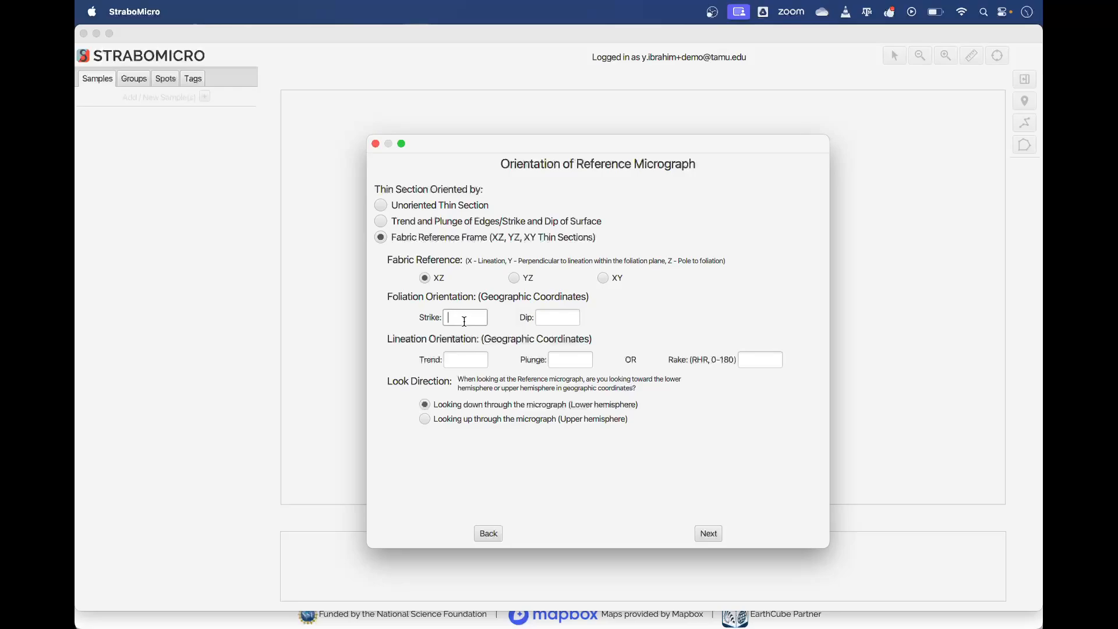
{"action": "type", "text": "100"}
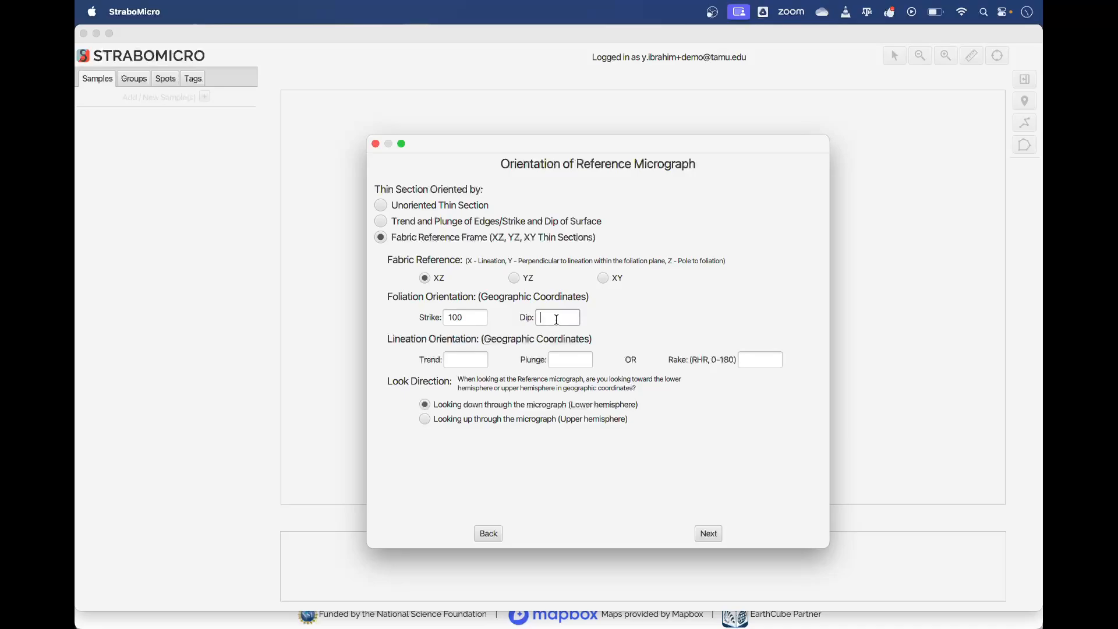
{"action": "type", "text": "20"}
{"action": "left_click", "coordinate": [569, 358]}
{"action": "type", "text": "30"}
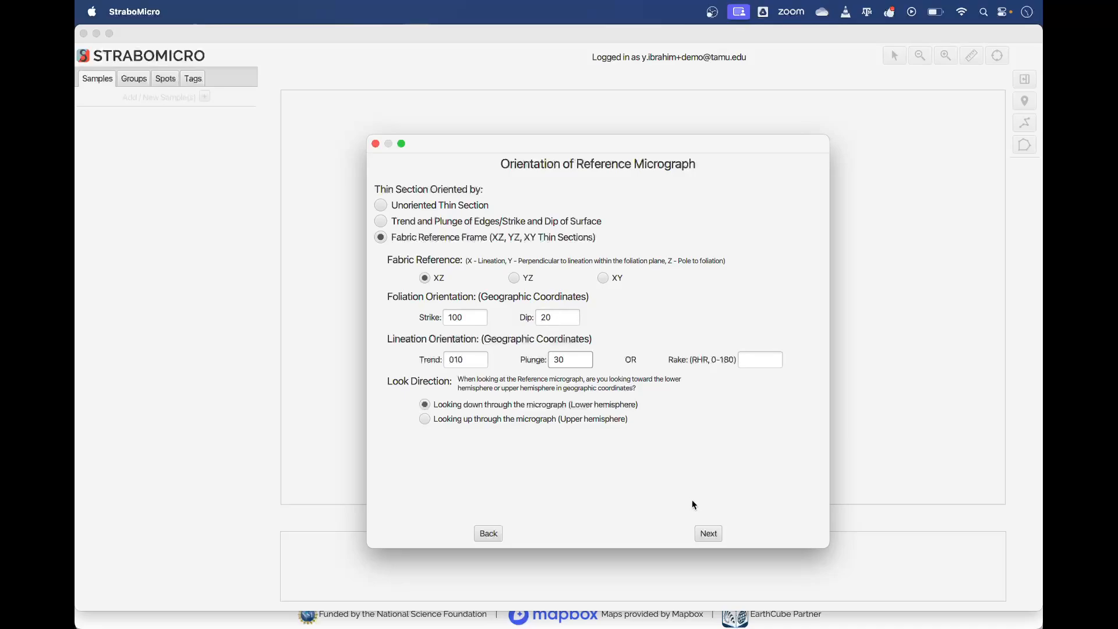
{"action": "left_click", "coordinate": [707, 532]}
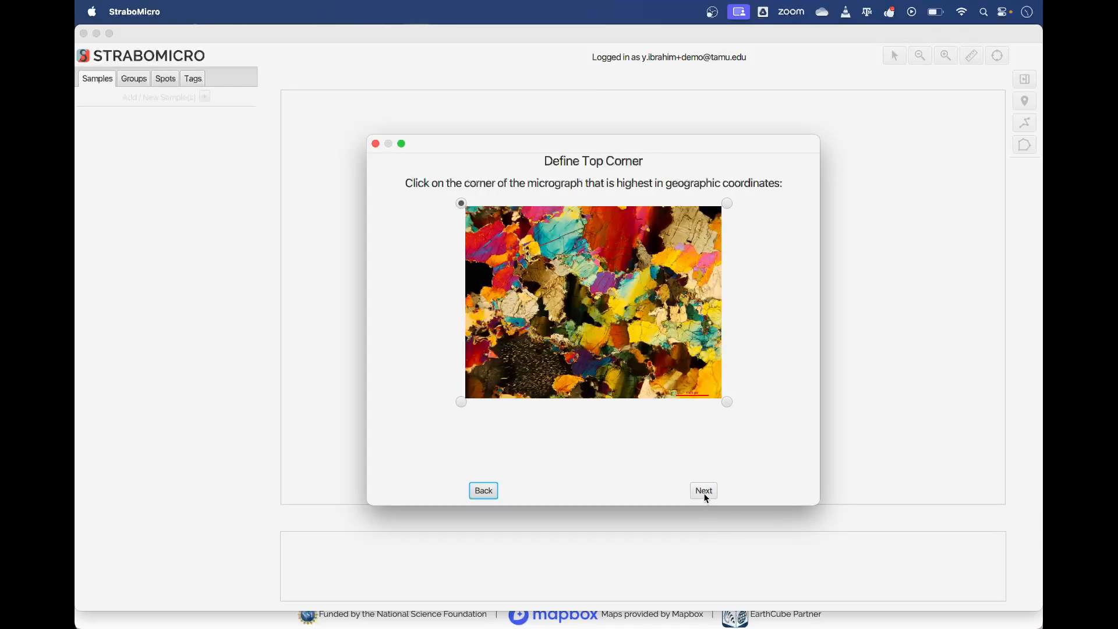
Accept the top corner, trace the red scale bar as 1000 µm and finish adding the micrograph
{"action": "left_click", "coordinate": [702, 490]}
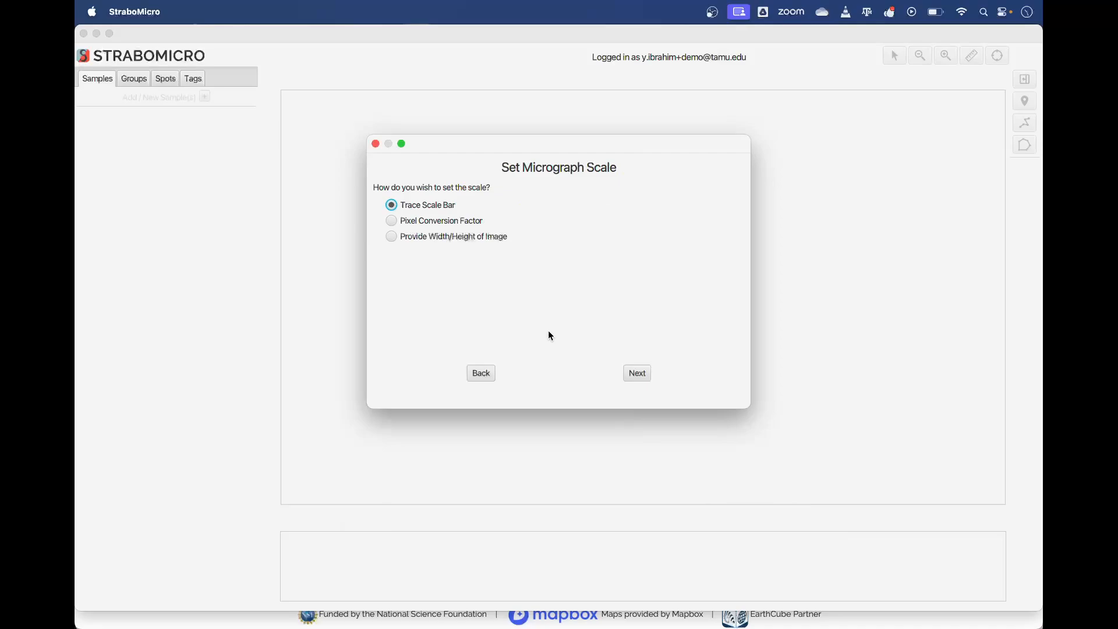
{"action": "left_click", "coordinate": [636, 372]}
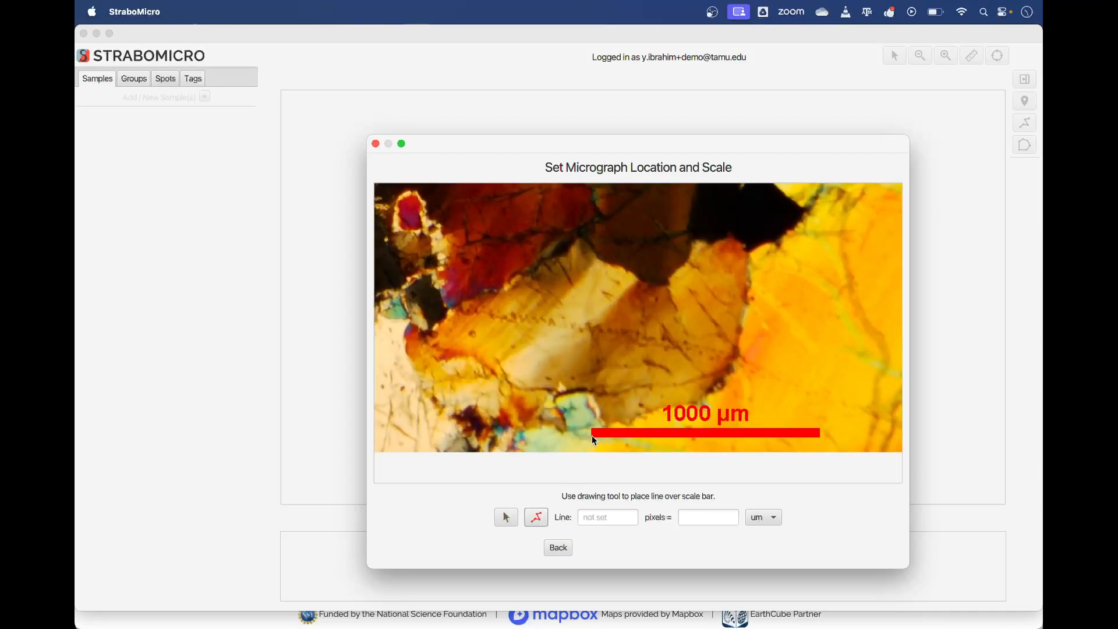
{"action": "left_click_drag", "start_coordinate": [592, 433], "coordinate": [820, 434]}
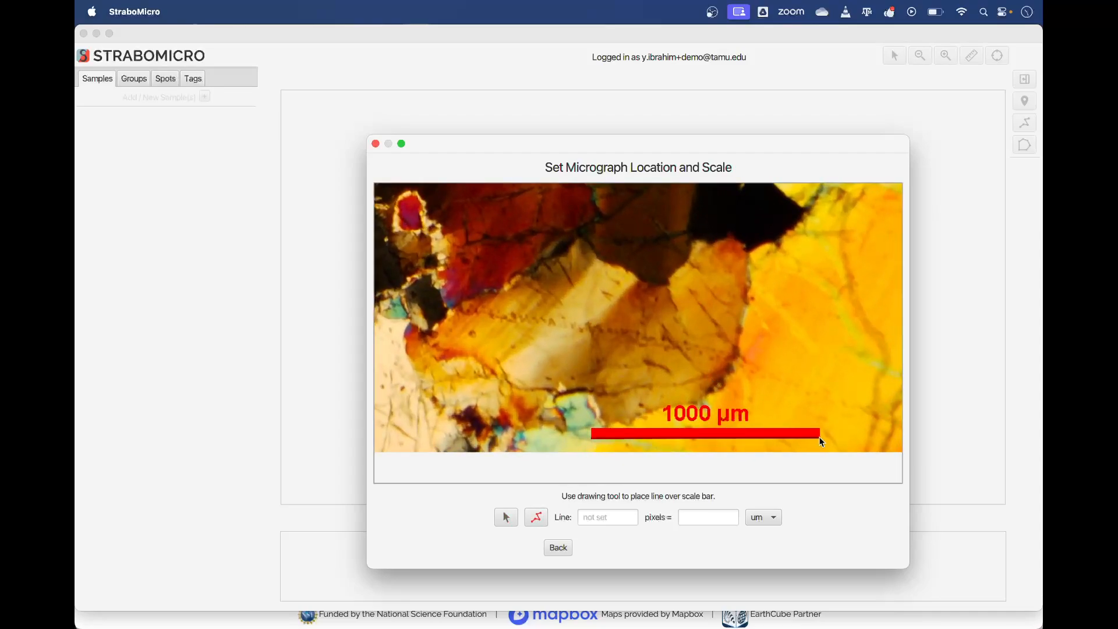
{"action": "left_click_drag", "start_coordinate": [590, 433], "coordinate": [819, 433]}
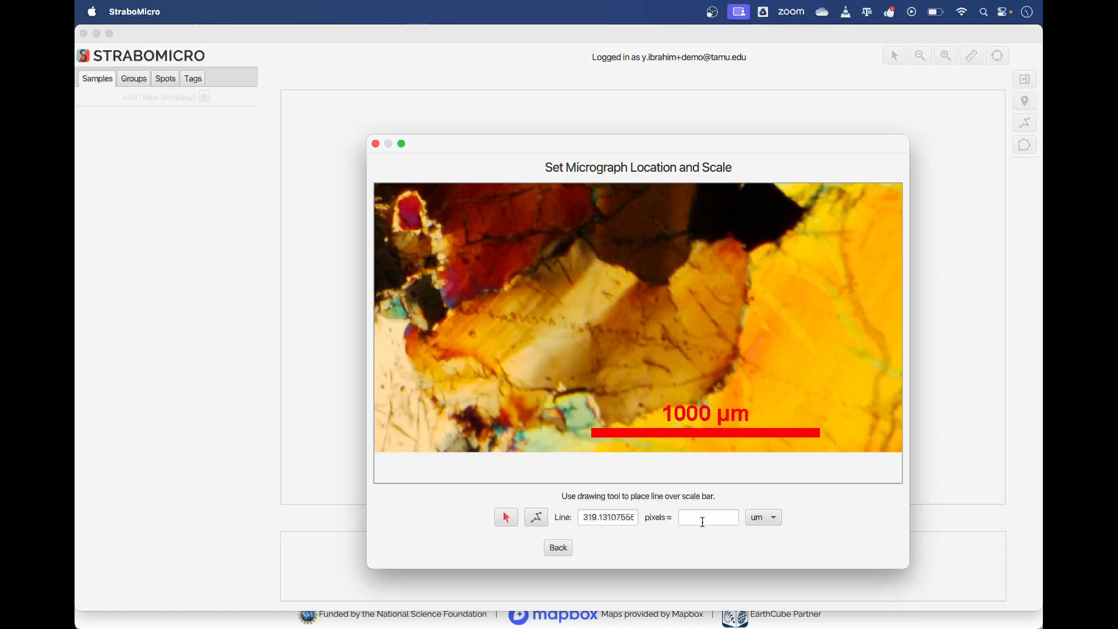
{"action": "type", "text": "1000"}
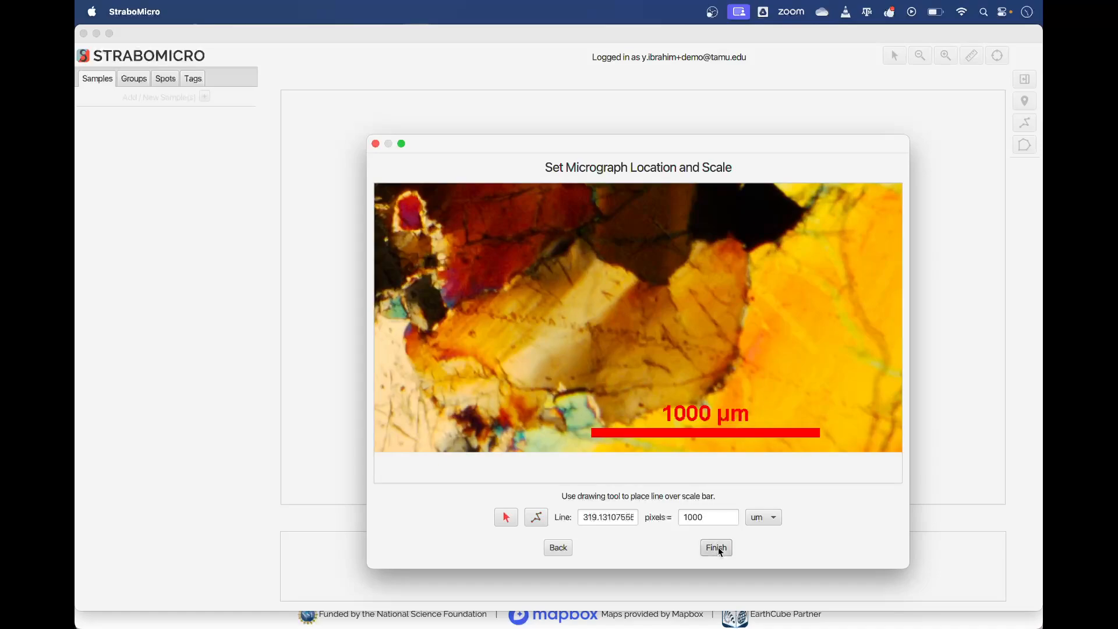
{"action": "left_click", "coordinate": [715, 547]}
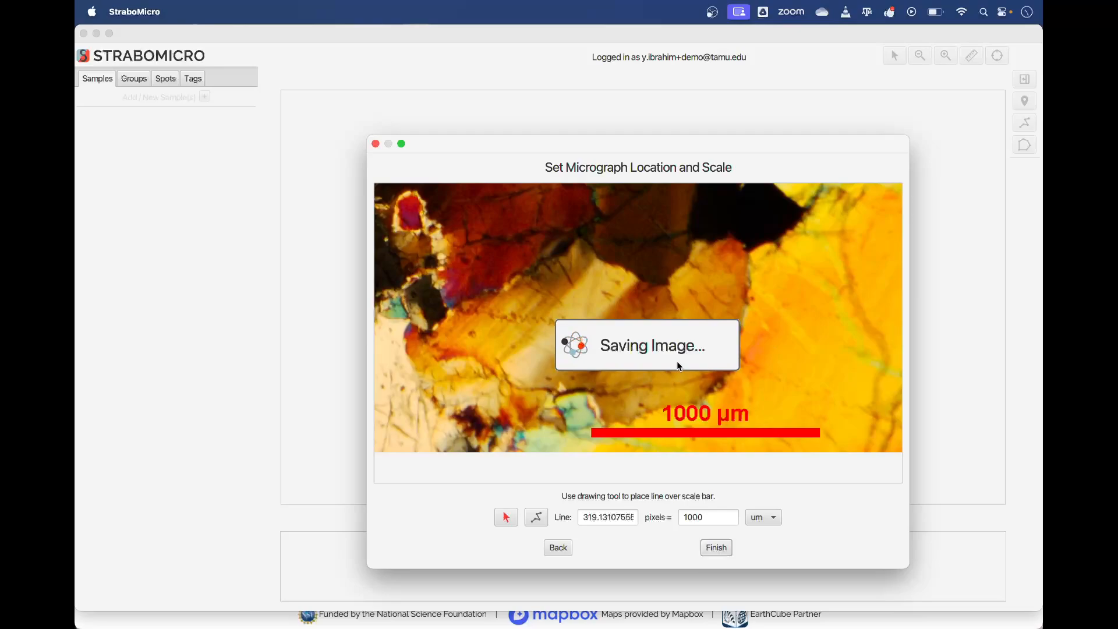
{"action": "left_click", "coordinate": [715, 547]}
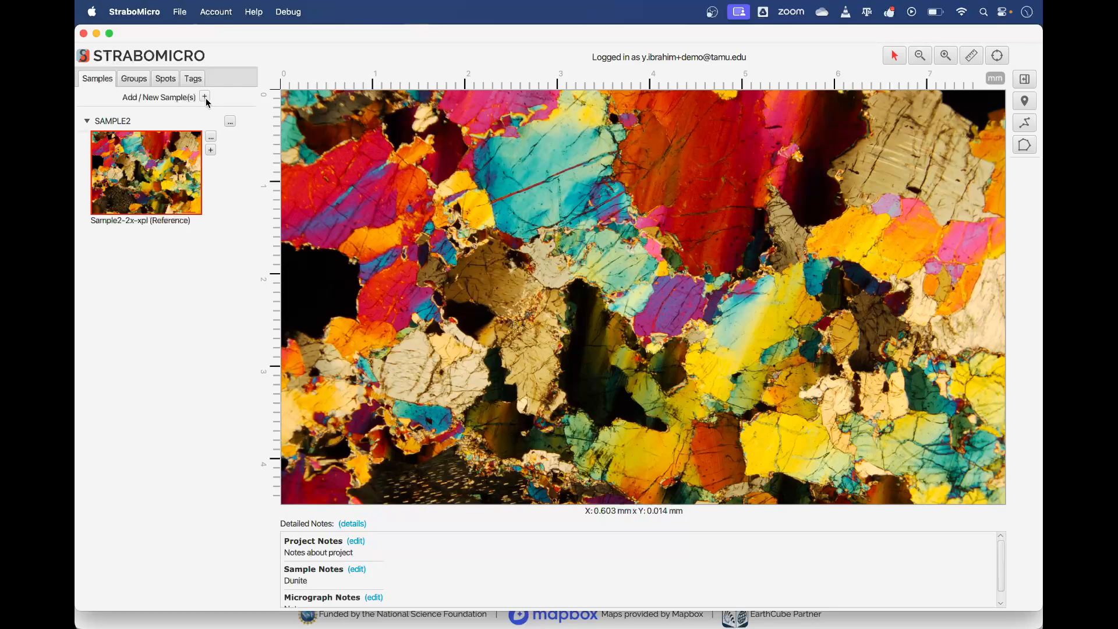
{"action": "left_click", "coordinate": [204, 96]}
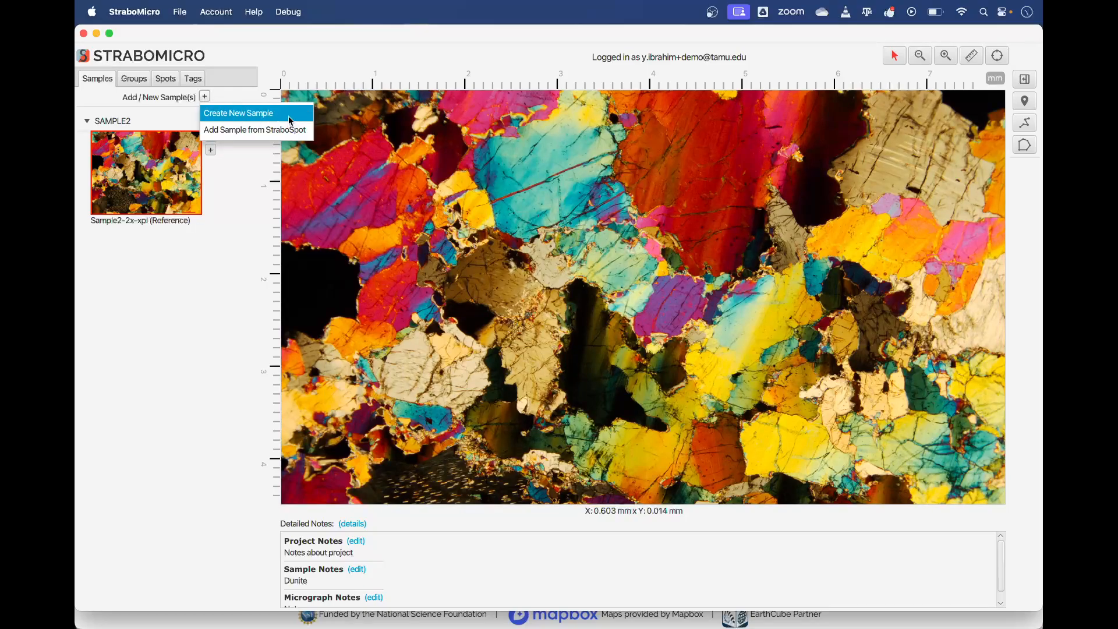
{"action": "mouse_move", "coordinate": [291, 124]}
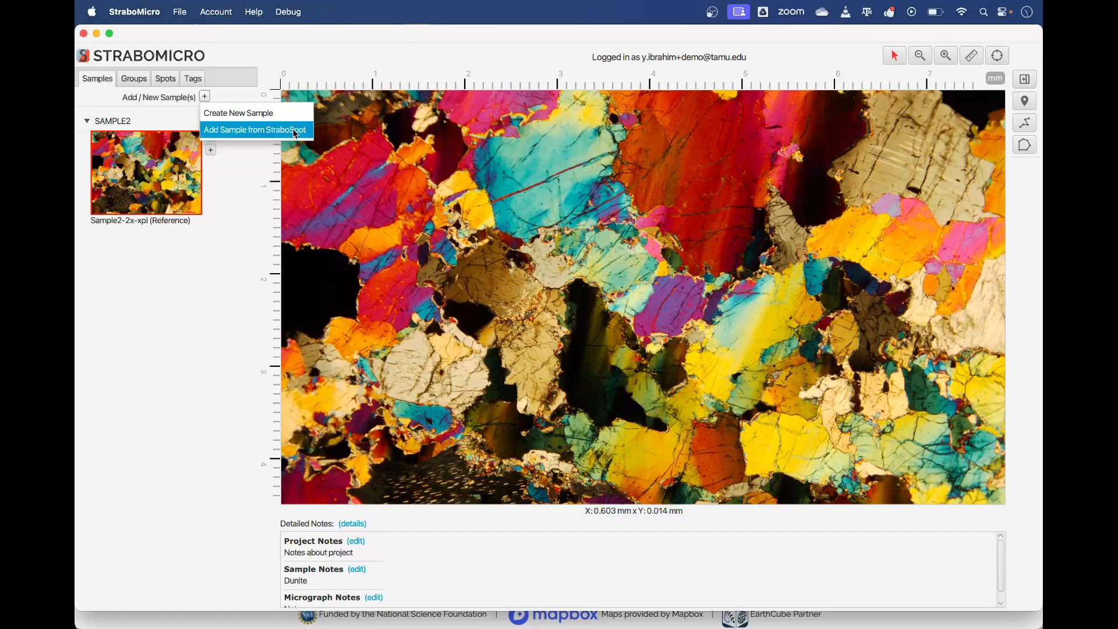
{"action": "left_click", "coordinate": [253, 129]}
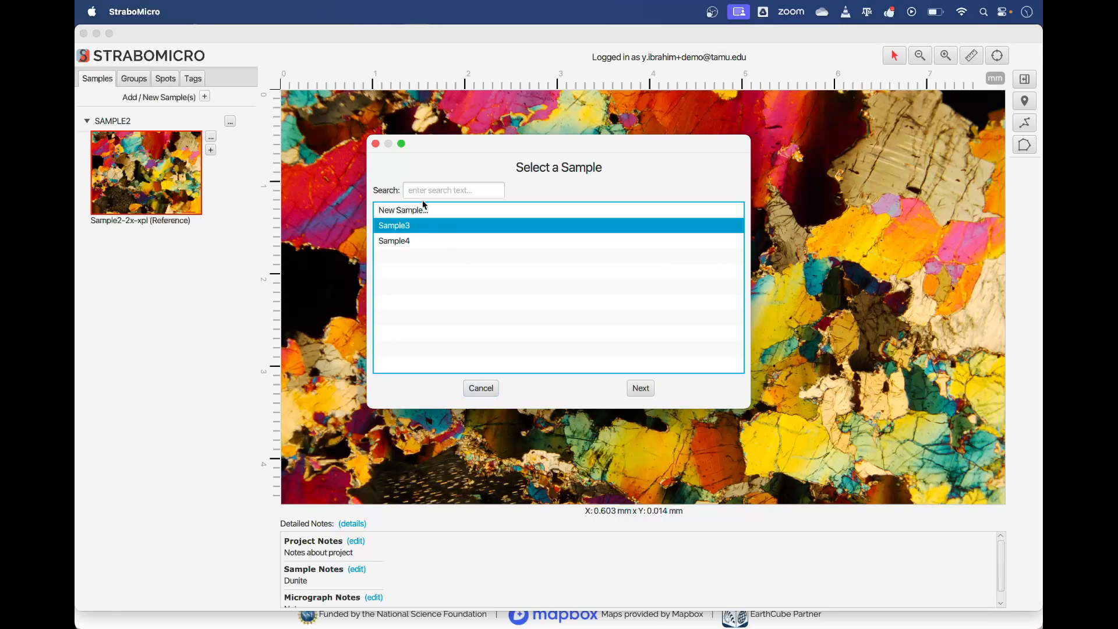
{"action": "mouse_move", "coordinate": [502, 235]}
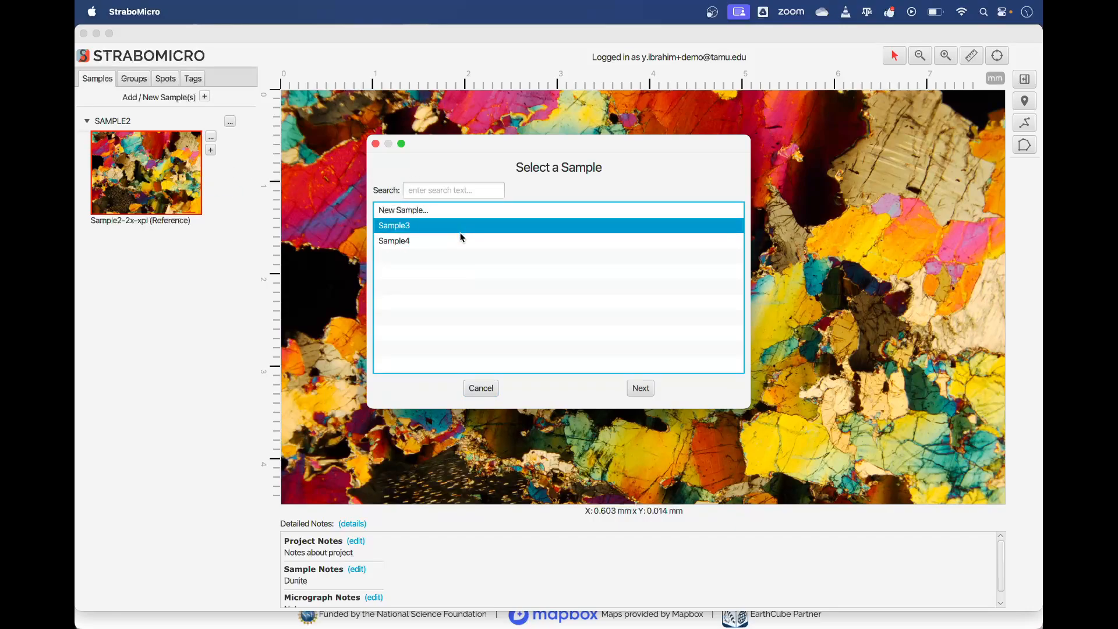
{"action": "left_click", "coordinate": [639, 388]}
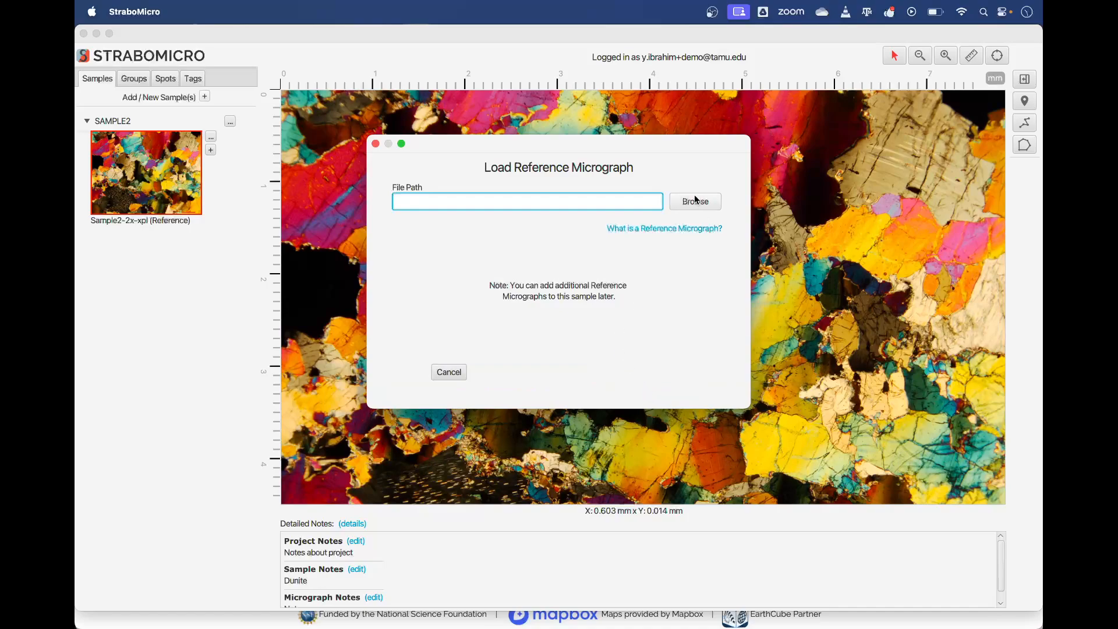
{"action": "left_click", "coordinate": [447, 372]}
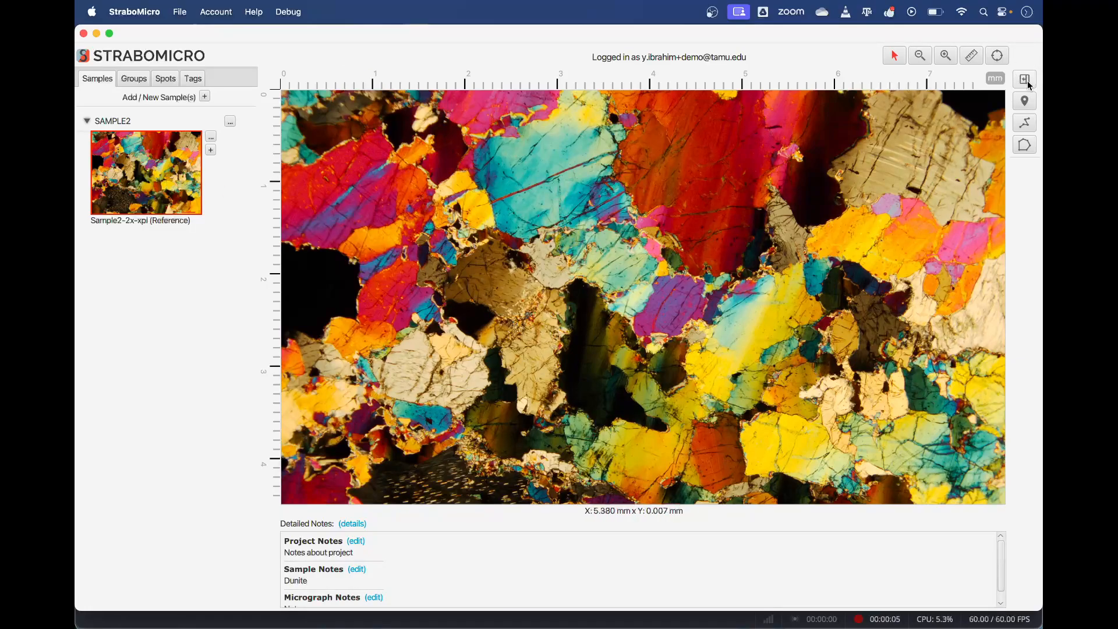
Show Sample2's field metadata side panel and open its Sample Info for editing
{"action": "left_click", "coordinate": [1025, 78]}
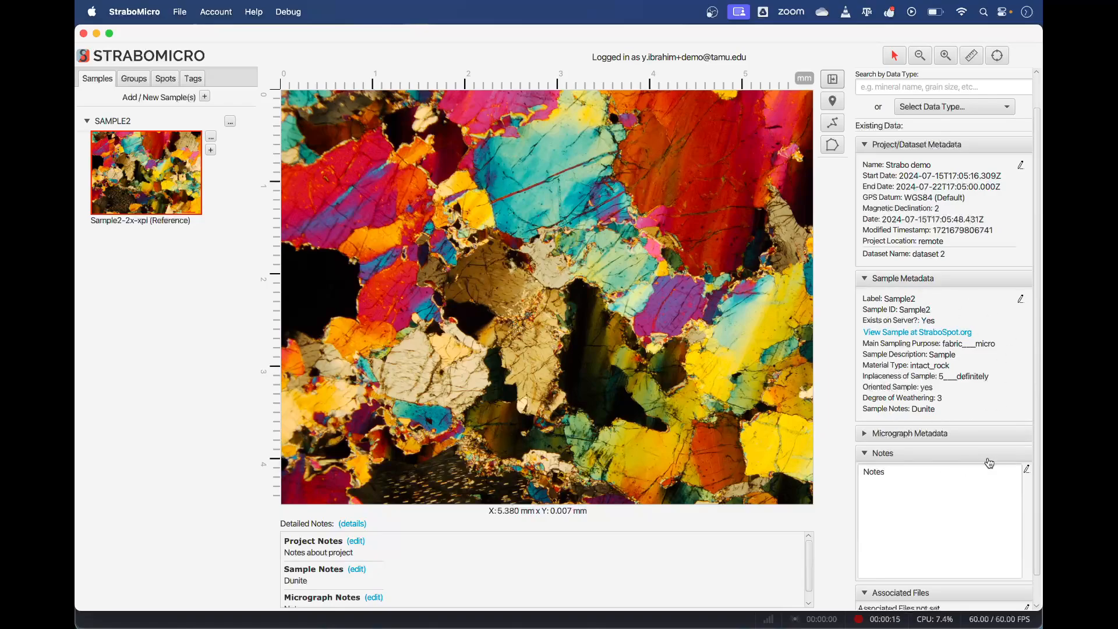
{"action": "mouse_move", "coordinate": [984, 415]}
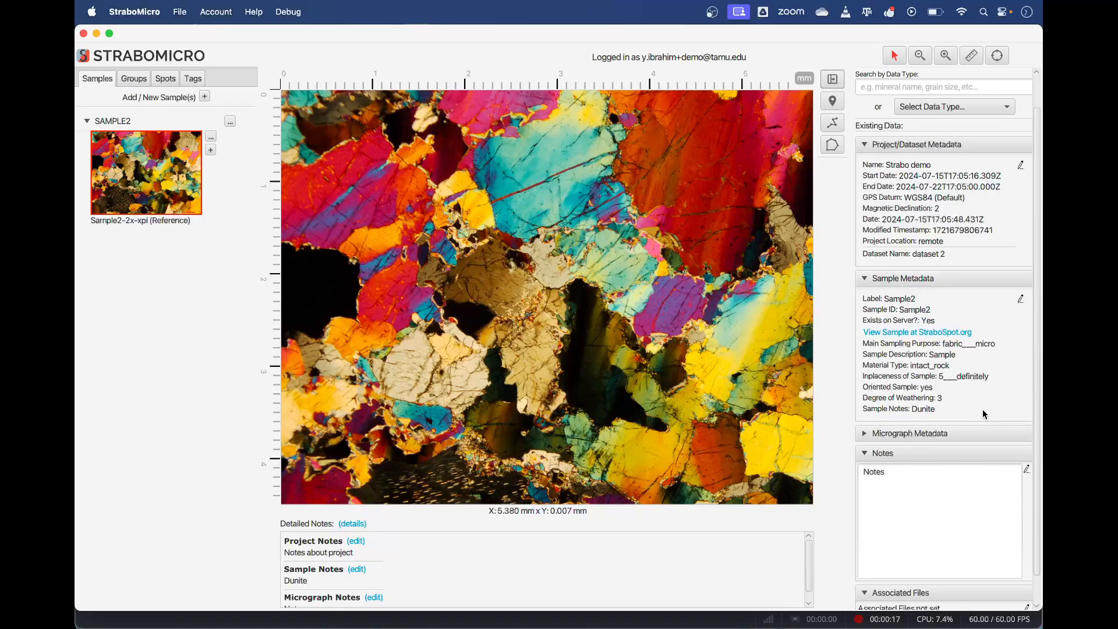
{"action": "left_click", "coordinate": [1020, 299]}
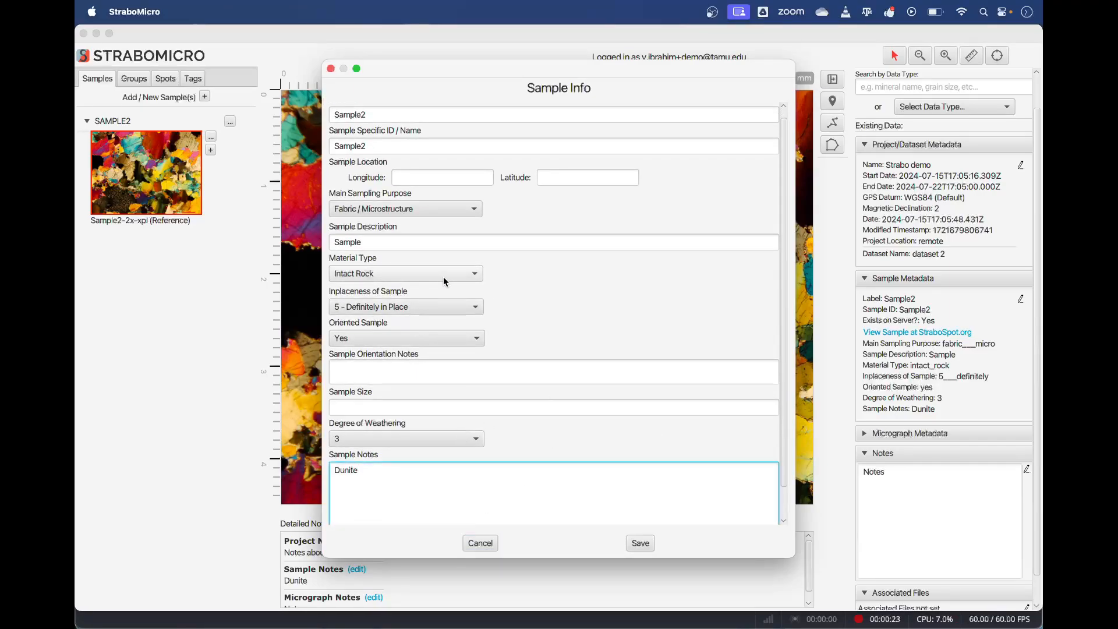
Save Sample2's dunite sample info unchanged, returning to the micrograph and metadata panel
{"action": "left_click", "coordinate": [406, 273]}
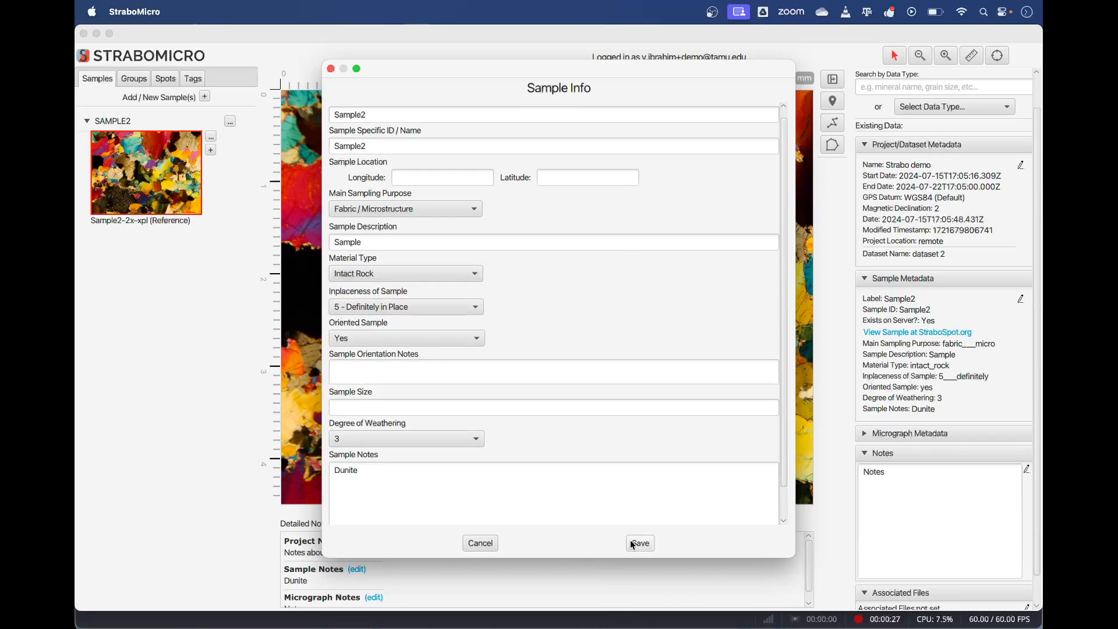
{"action": "left_click", "coordinate": [638, 543]}
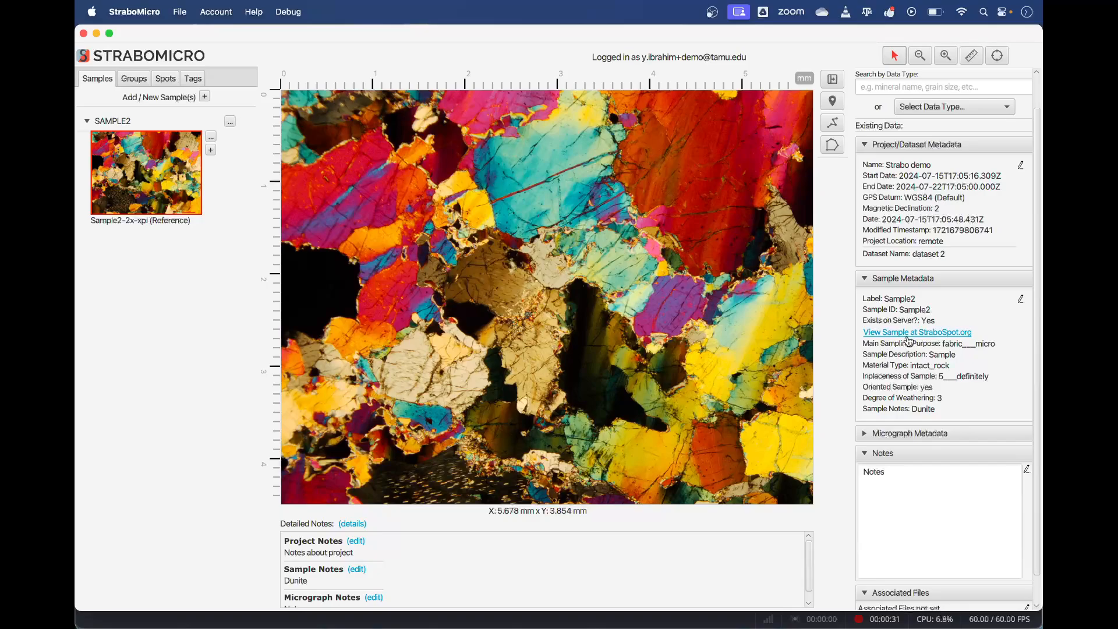
View Sample2's record at StraboSpot spot SD-10 in Safari, then return to StraboMicro
{"action": "left_click", "coordinate": [916, 332]}
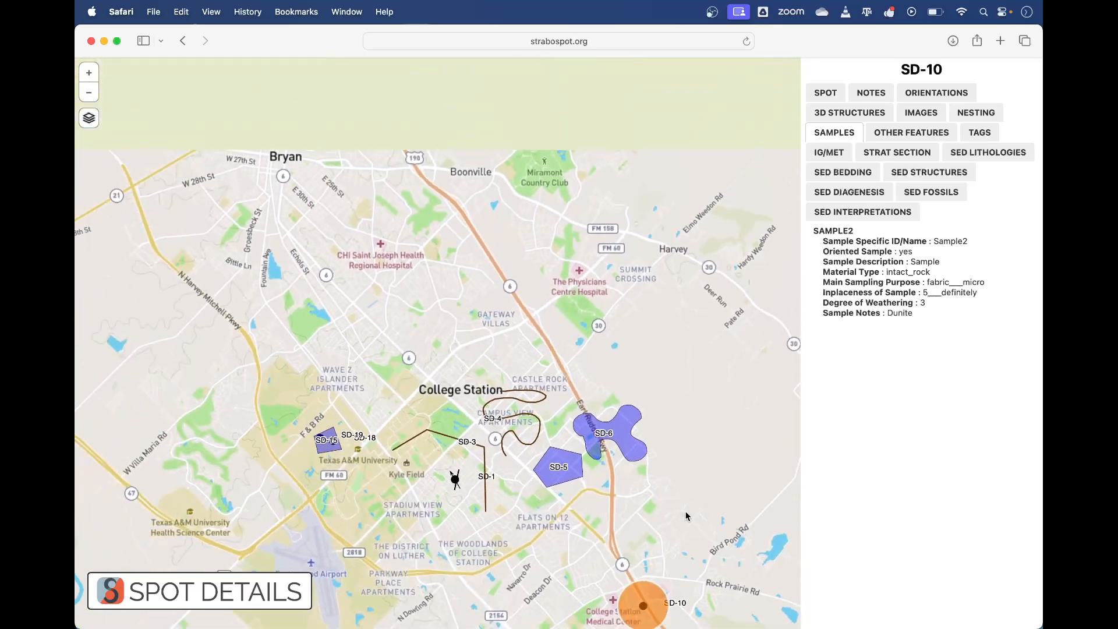
{"action": "left_click", "coordinate": [655, 601]}
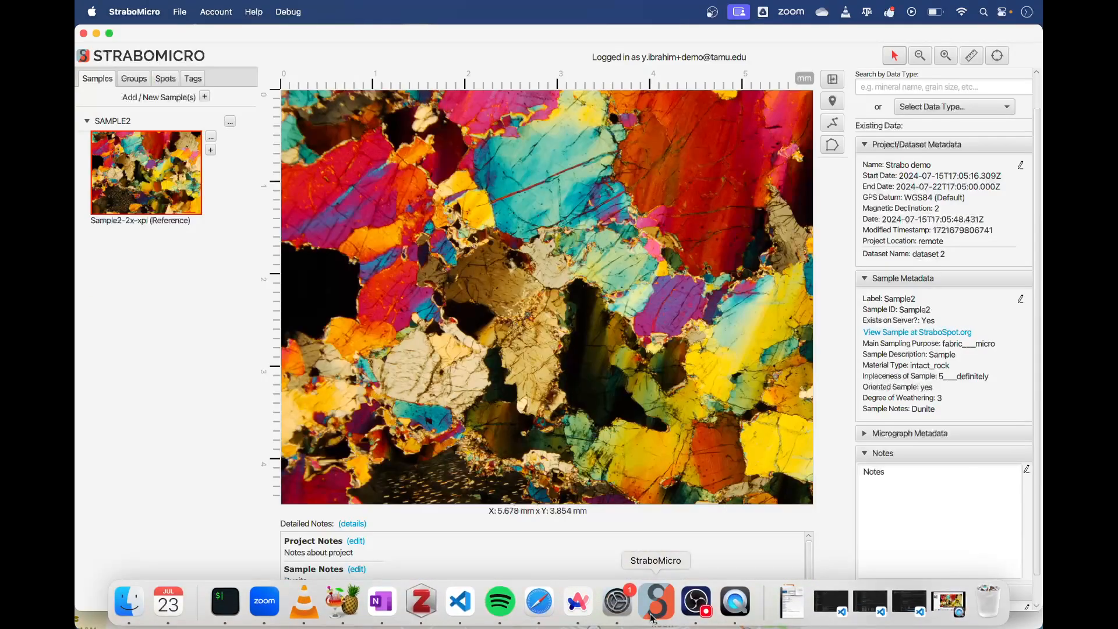